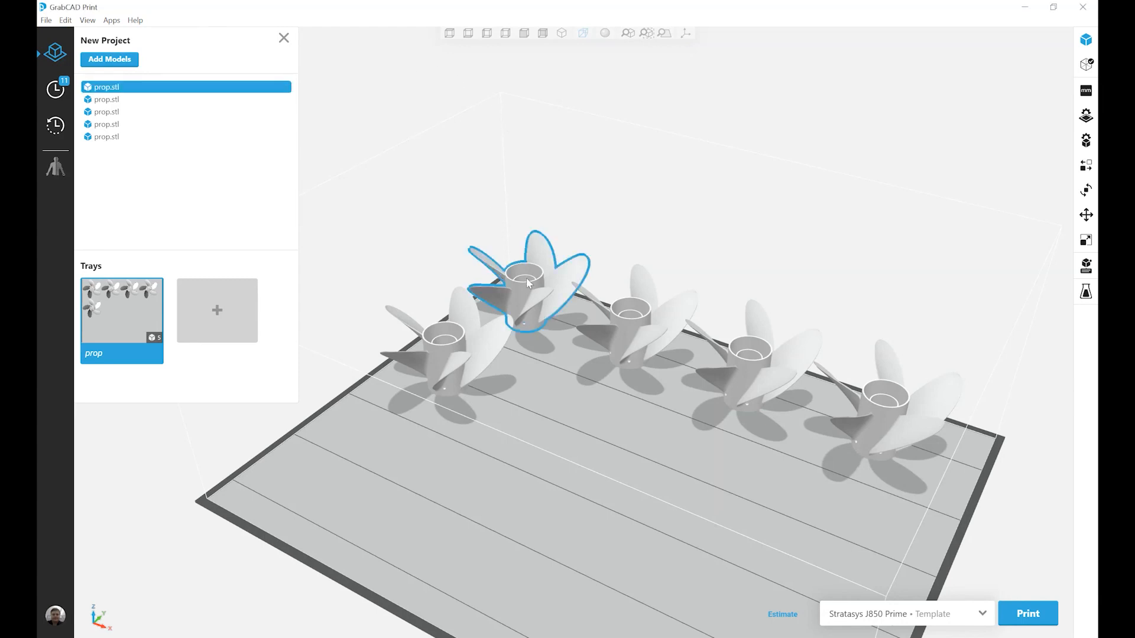
mouse_move(1086, 139)
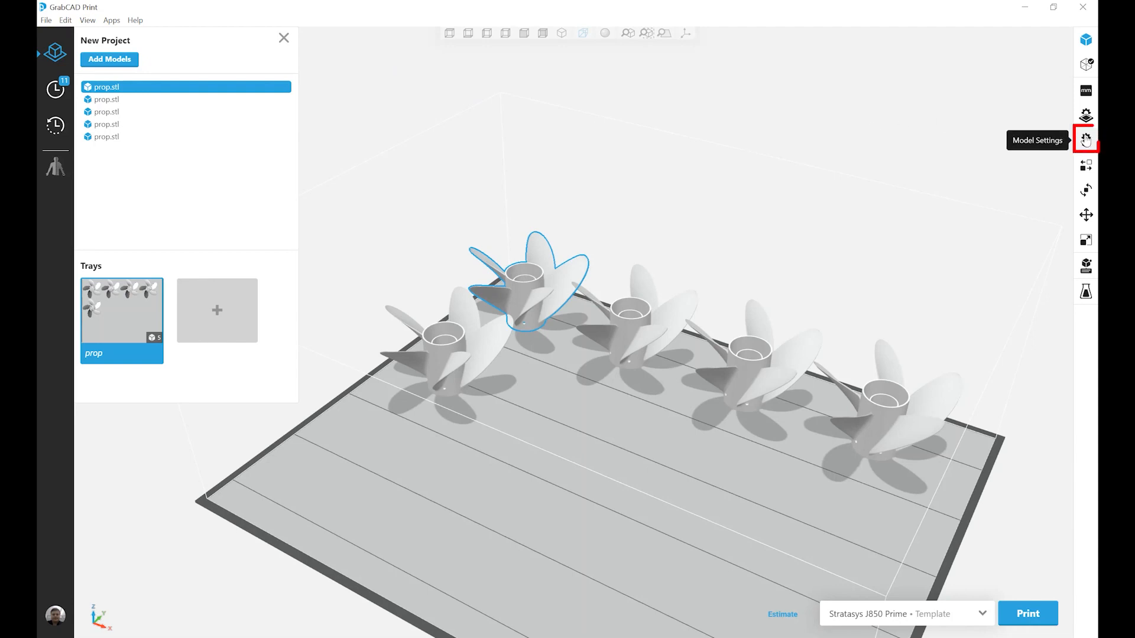
- Apply the VeroCyan-V tray material to the first propeller
click(1086, 139)
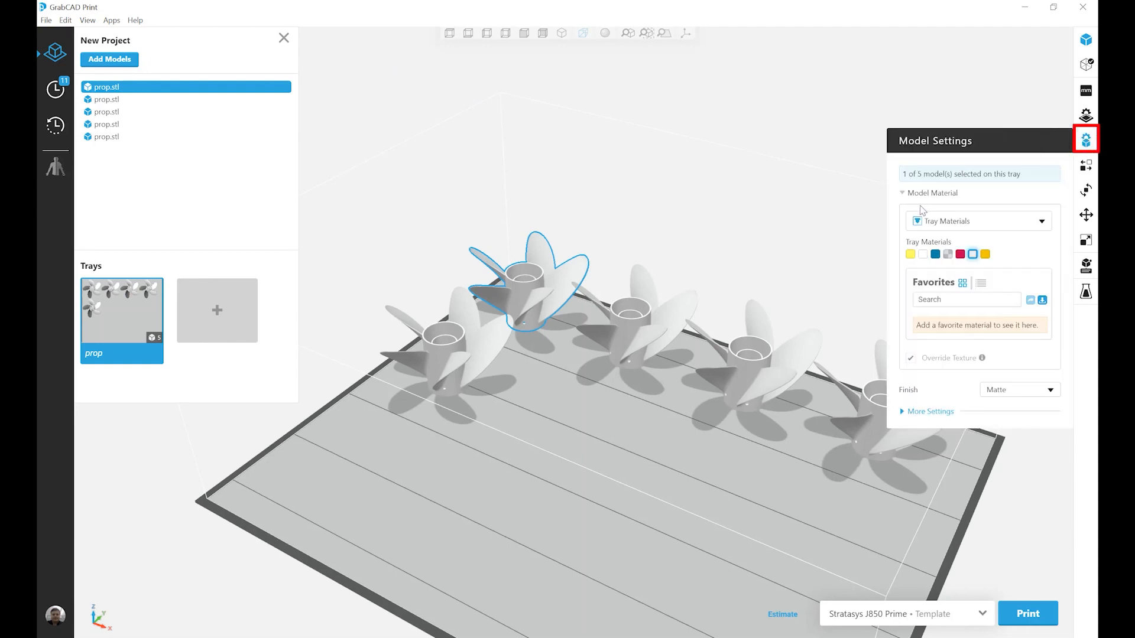
click(977, 220)
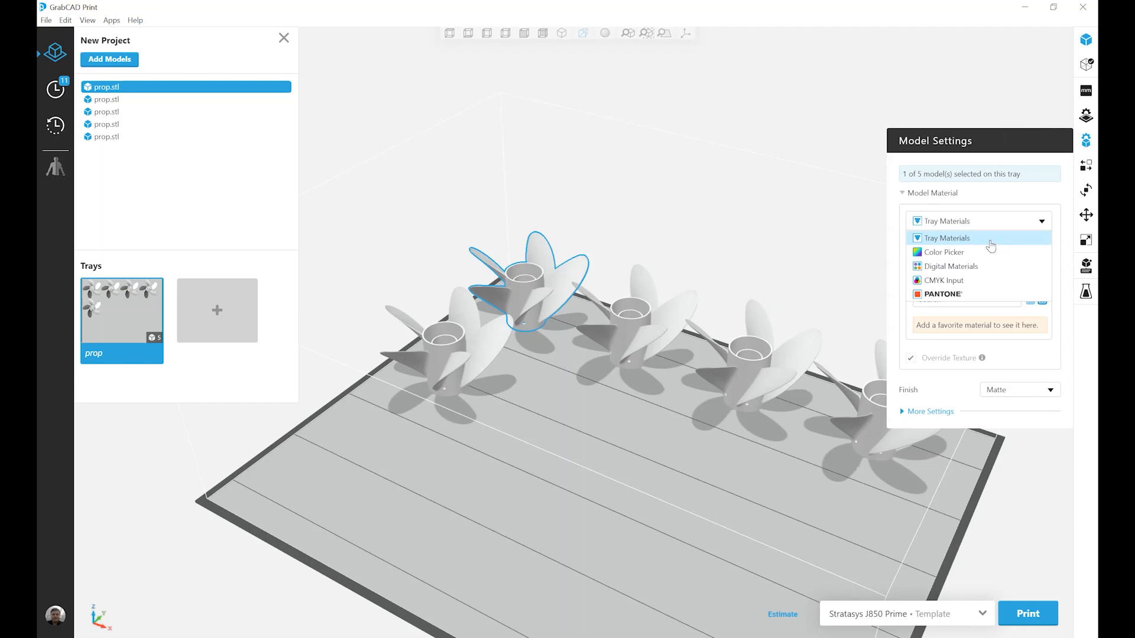
click(947, 238)
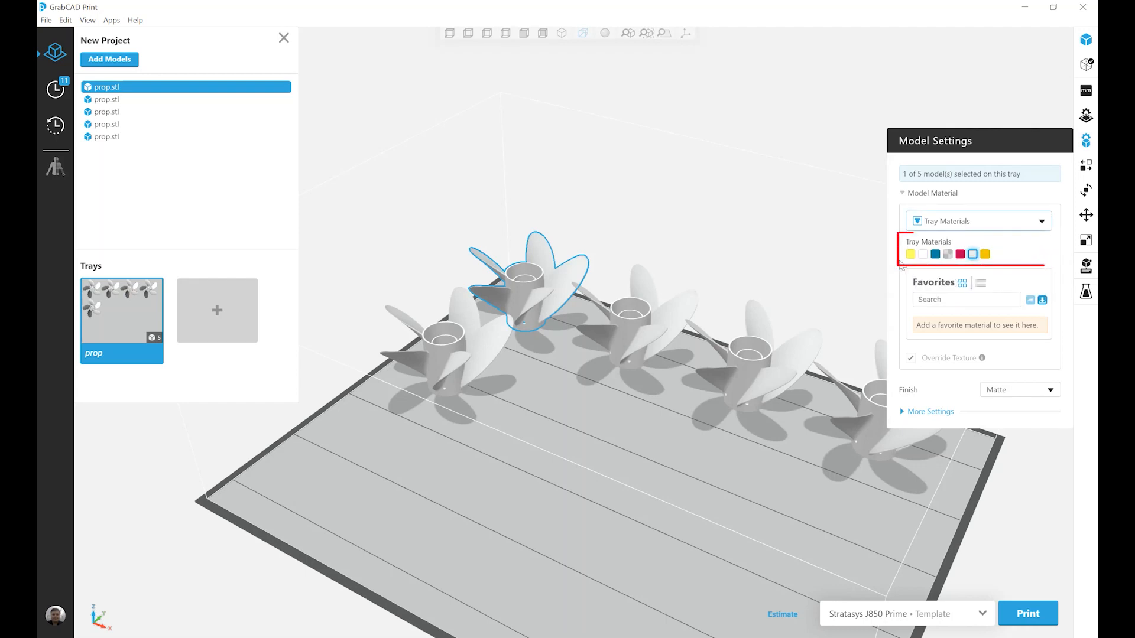
mouse_move(960, 253)
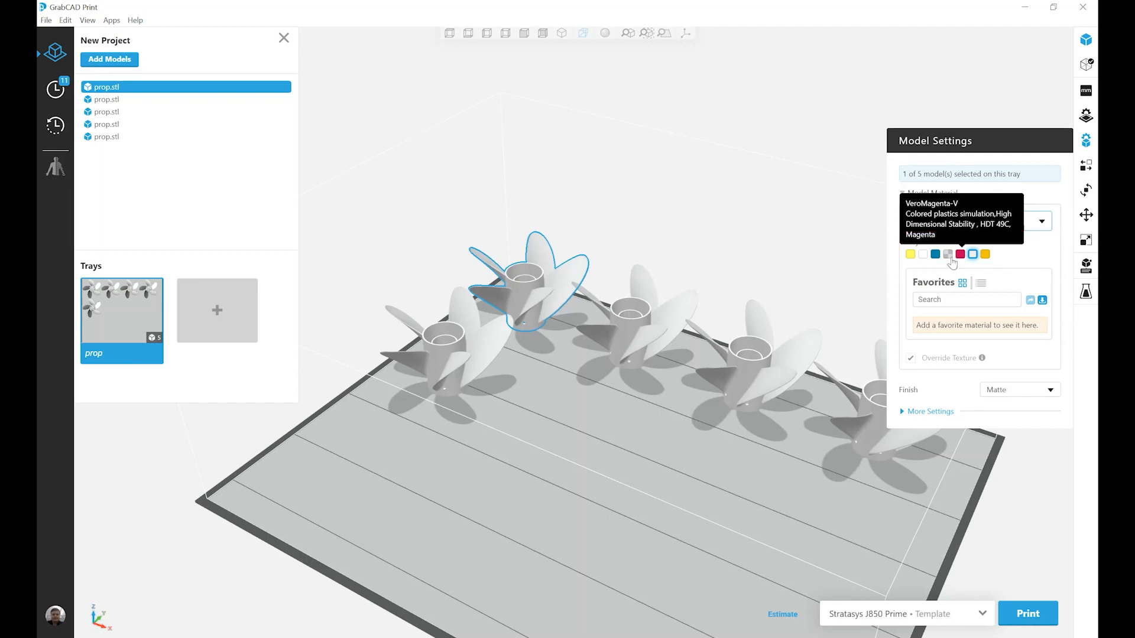
click(935, 253)
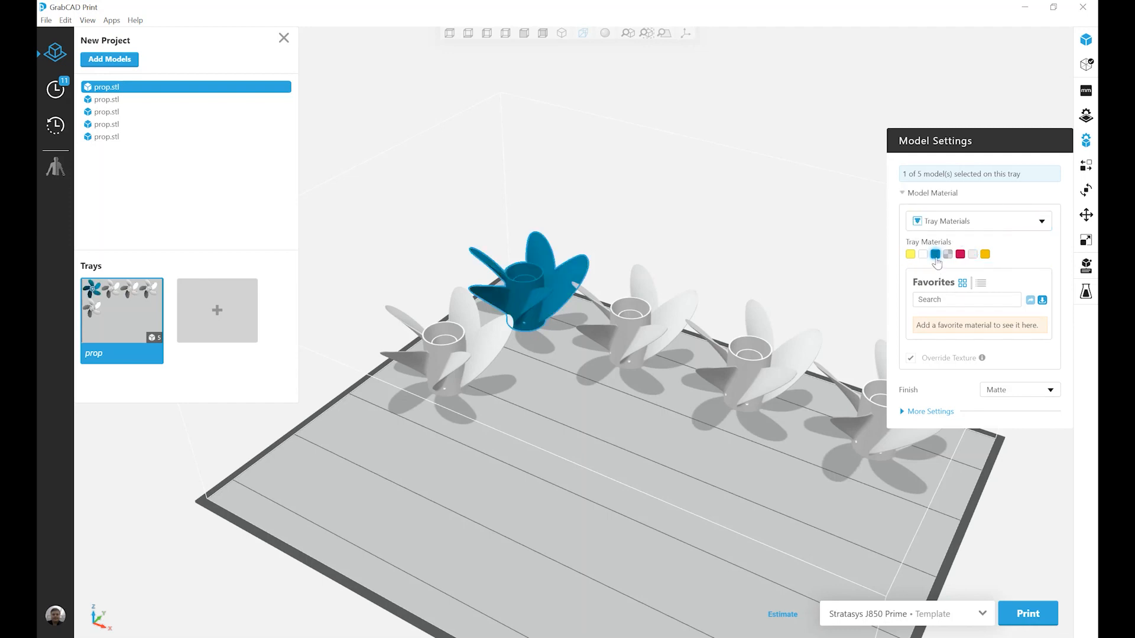
mouse_move(934, 255)
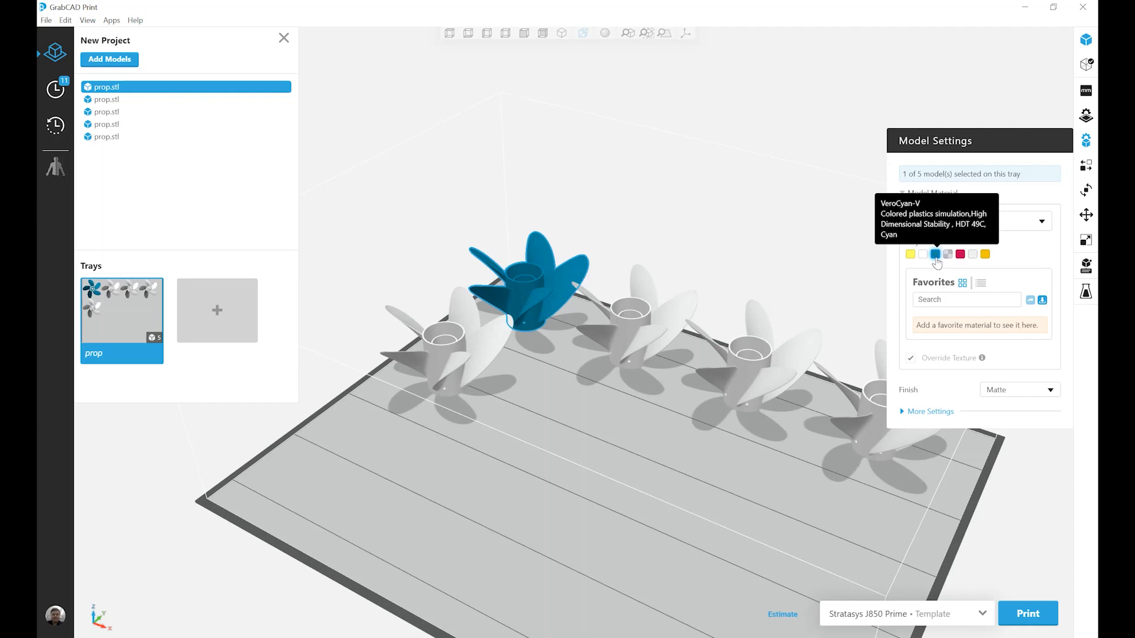
mouse_move(936, 262)
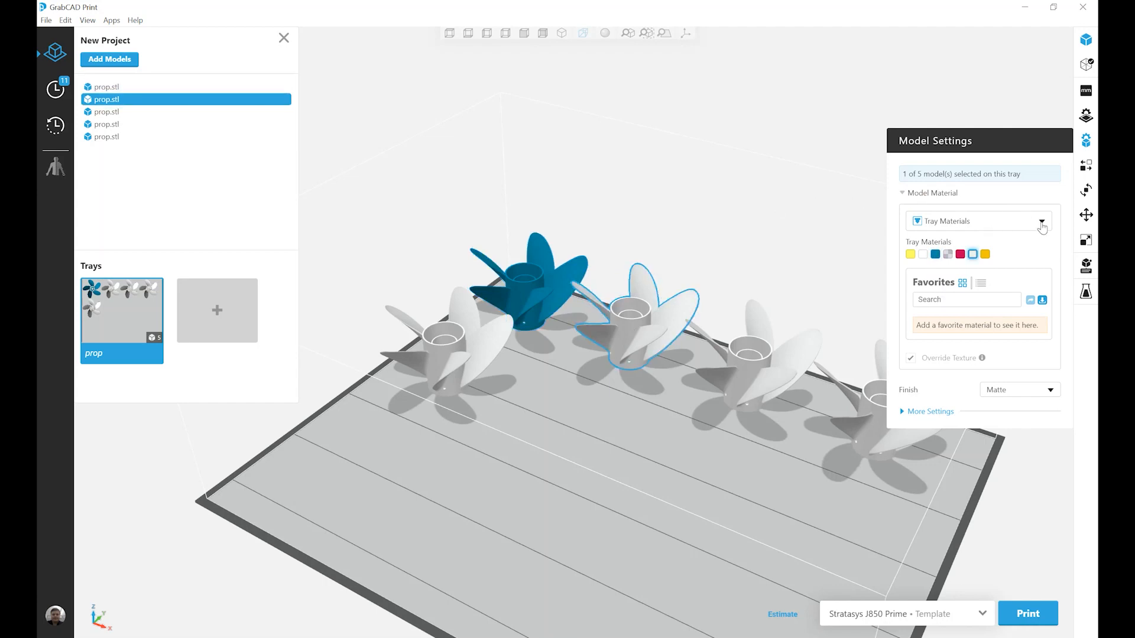
- Color the second propeller magenta with the Color Picker, alpha lowered to 0.25
click(1041, 221)
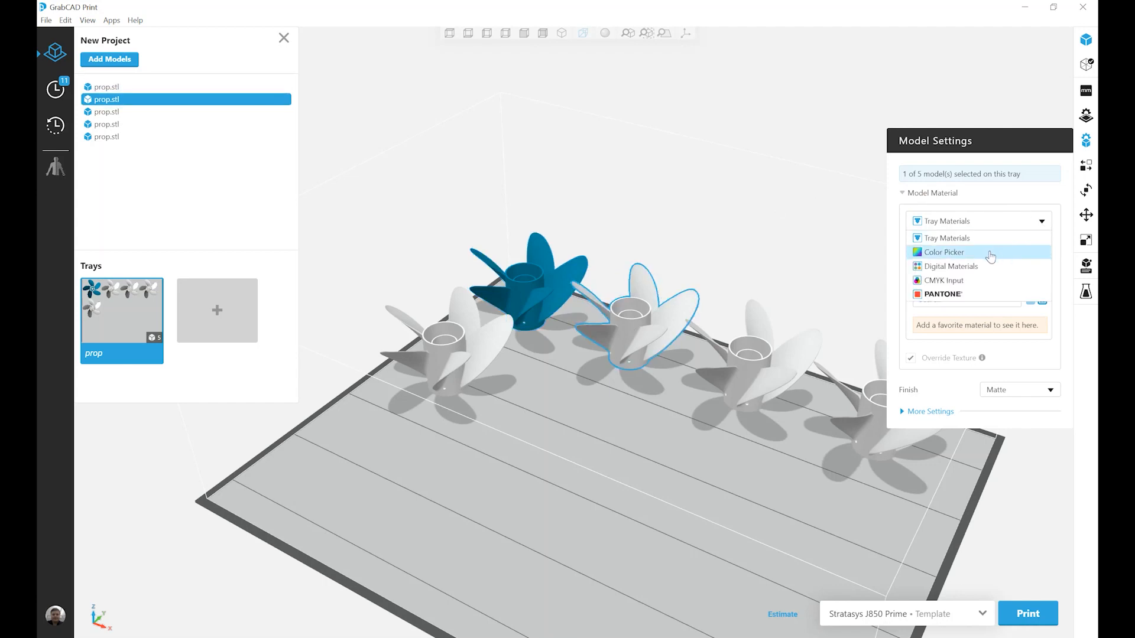
click(943, 252)
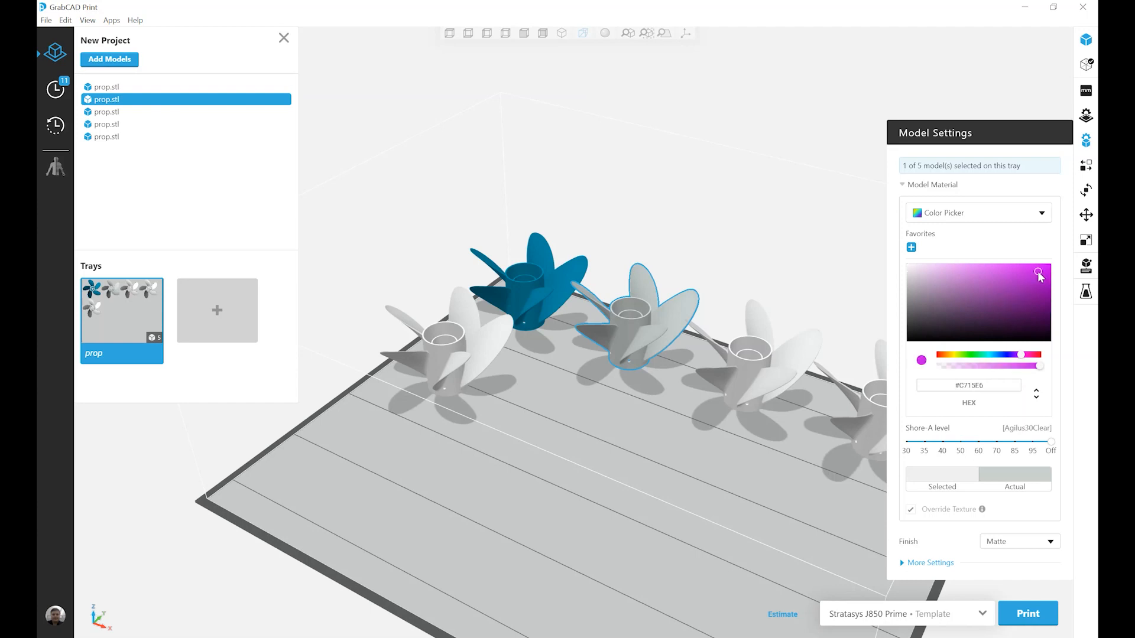
click(1037, 271)
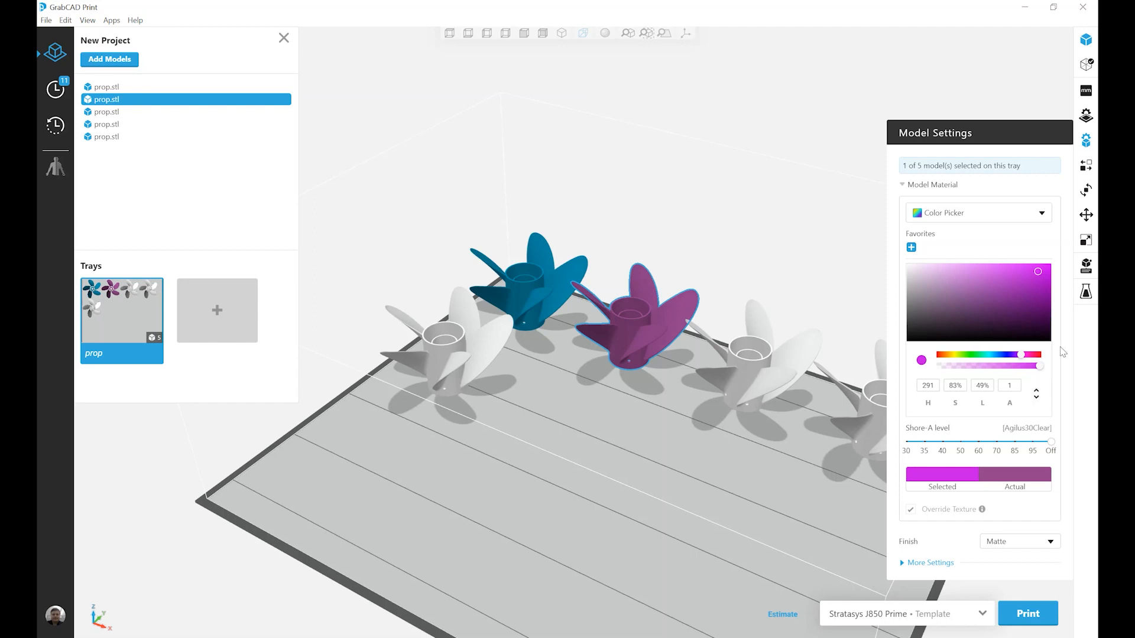
mouse_move(1054, 373)
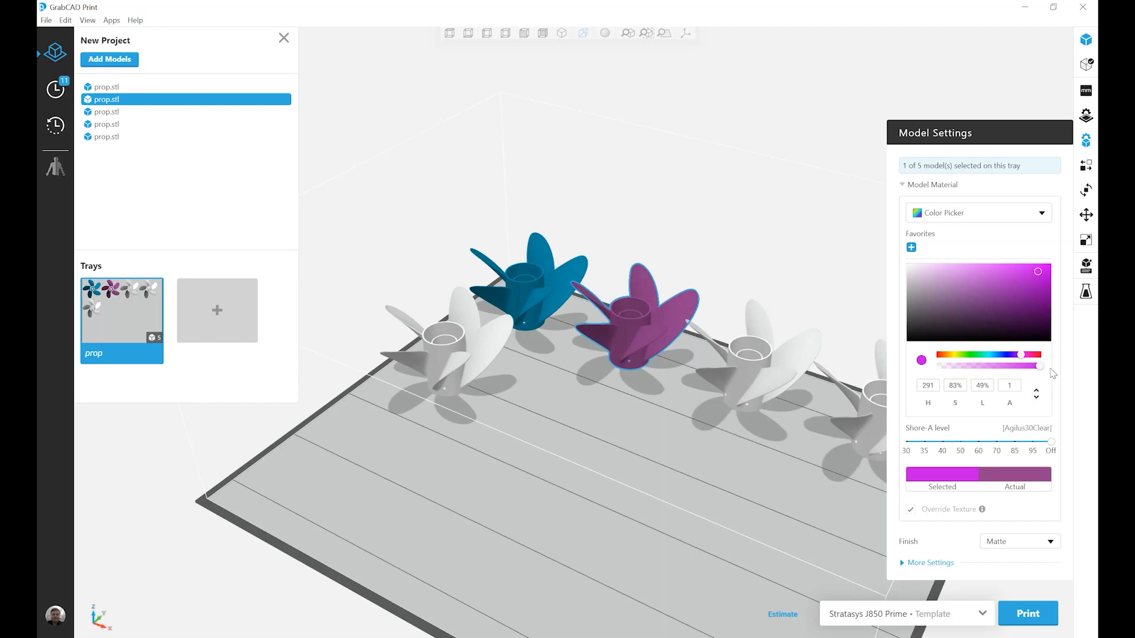
mouse_move(1046, 373)
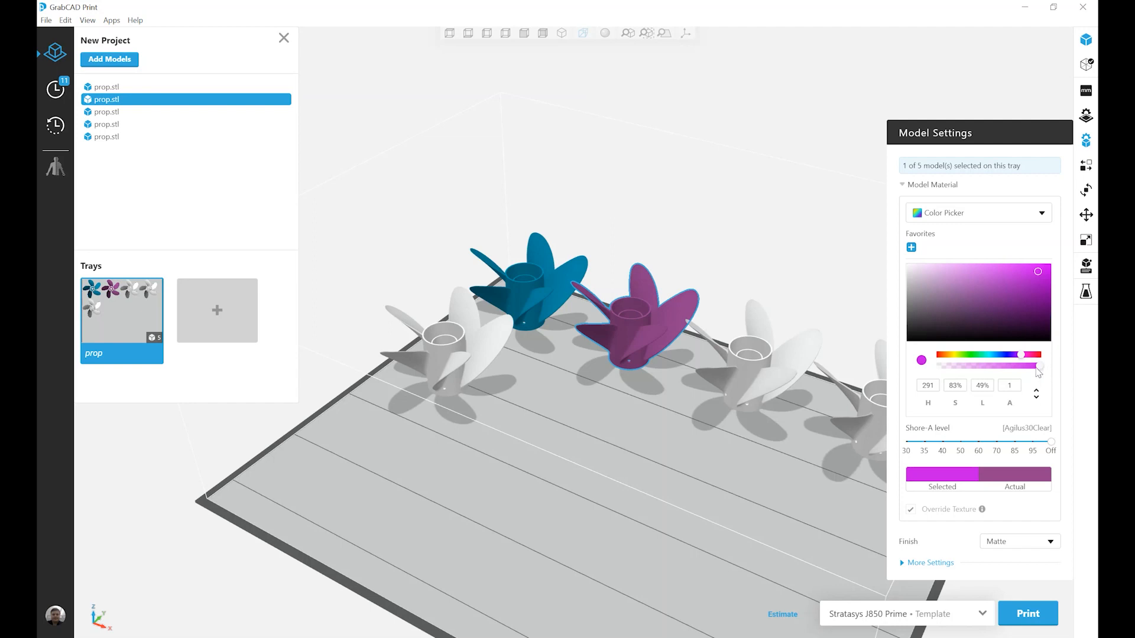
mouse_move(1038, 370)
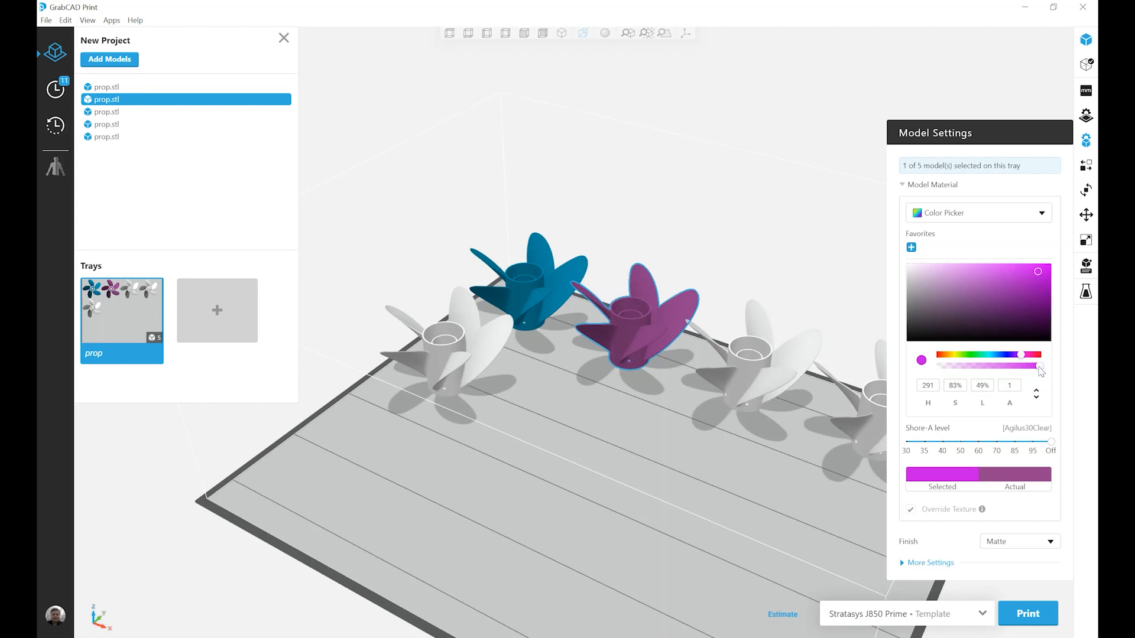
drag(1041, 366, 985, 369)
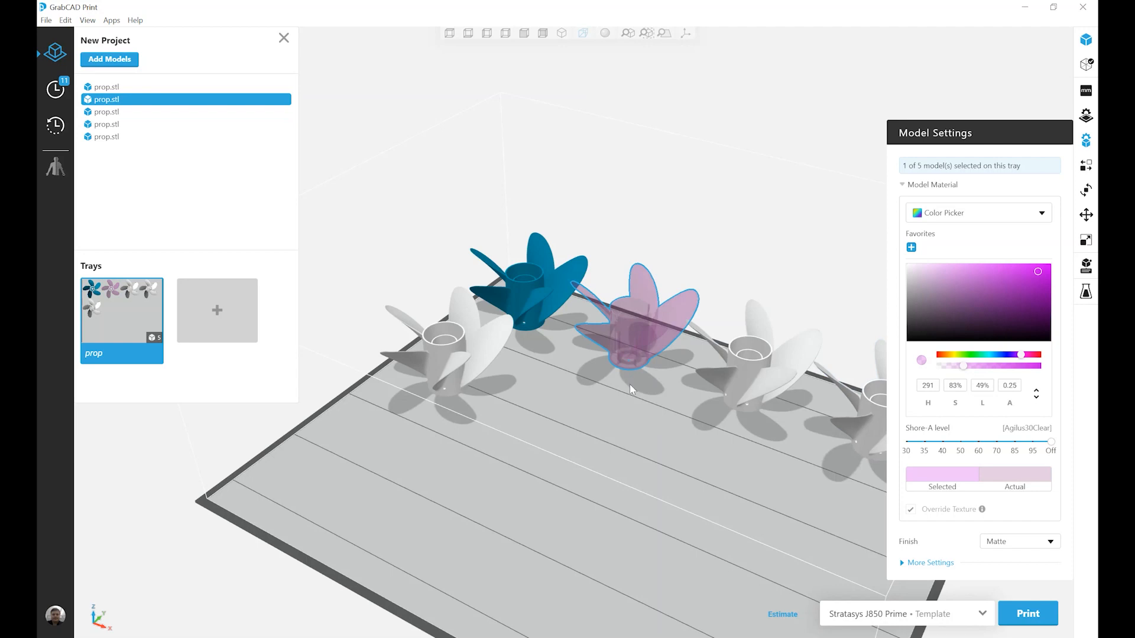
mouse_move(699, 433)
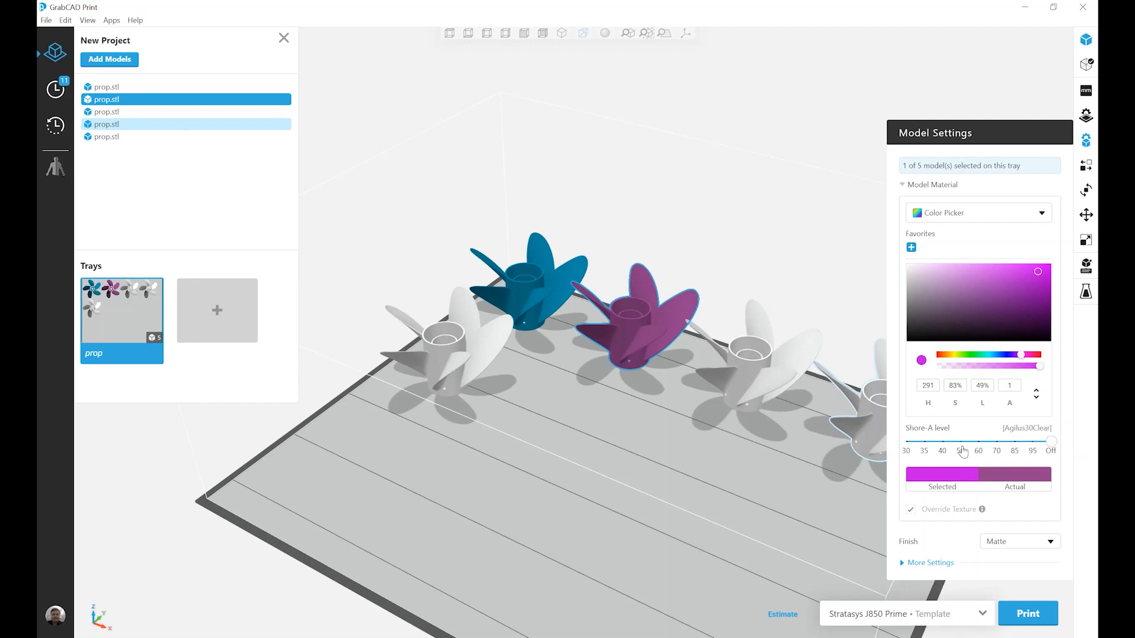
- Set the magenta propeller's Shore-A hardness level to 50
drag(1051, 442, 962, 441)
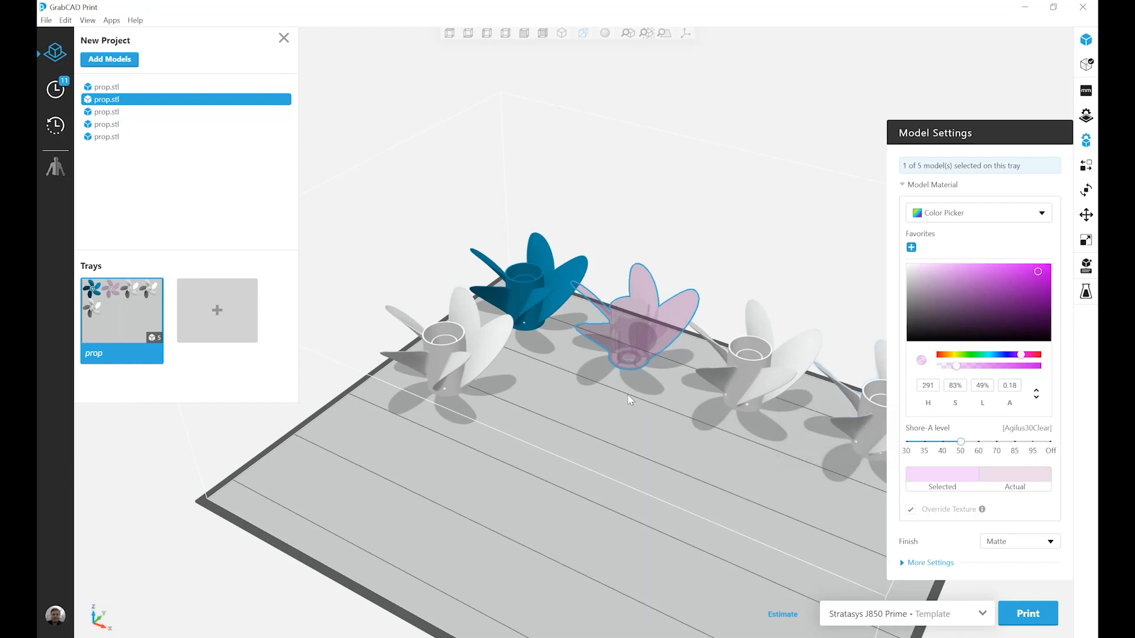
mouse_move(625, 378)
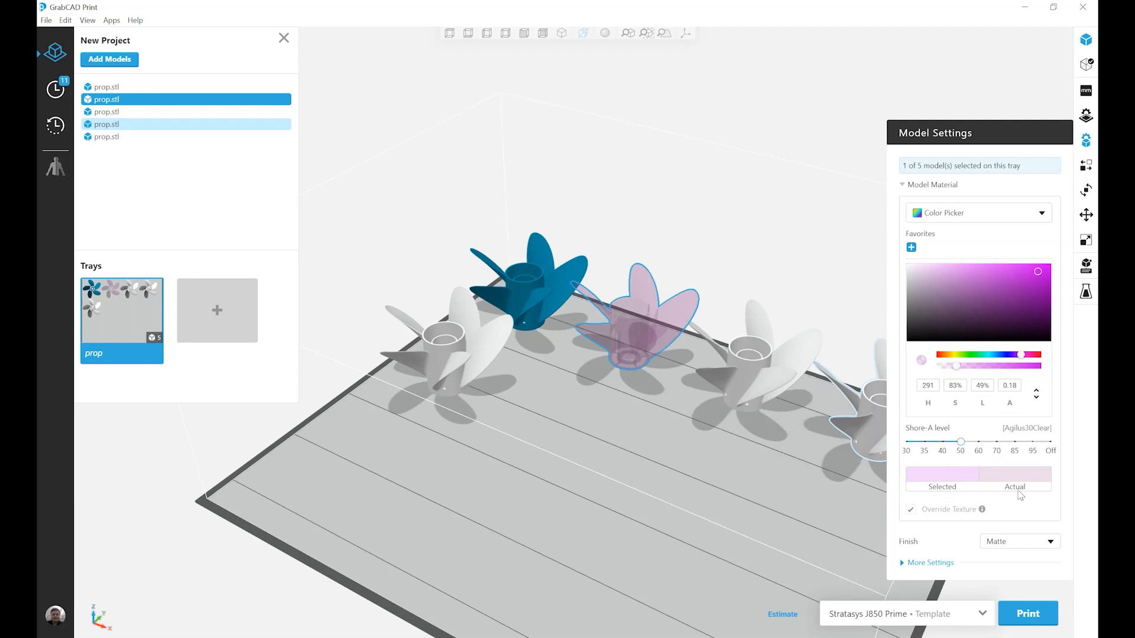
mouse_move(943, 496)
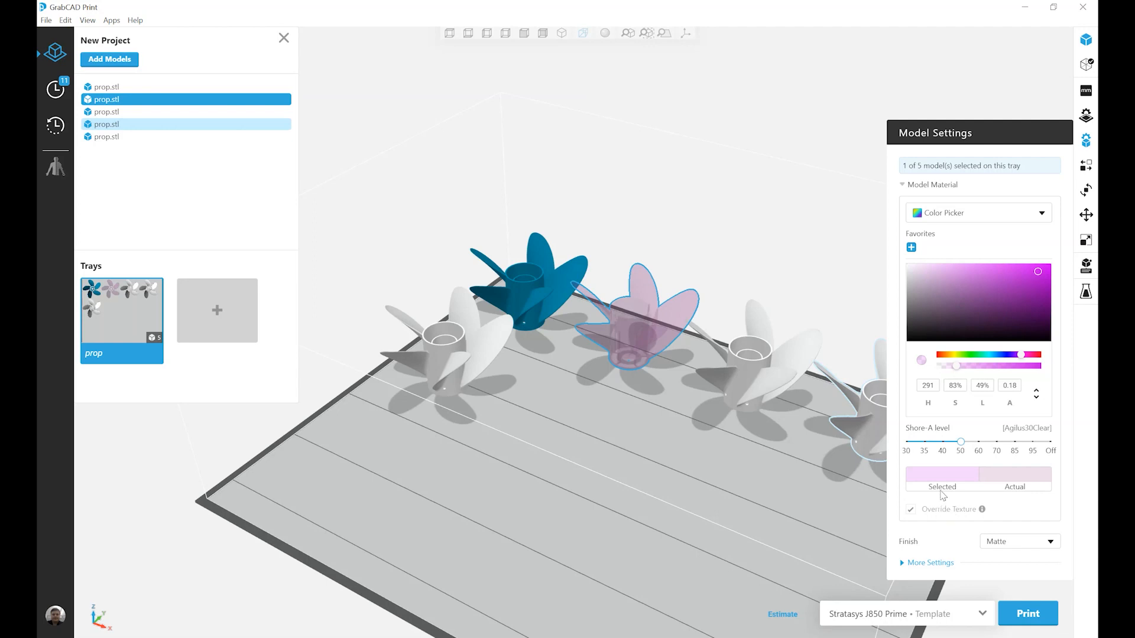
mouse_move(950, 479)
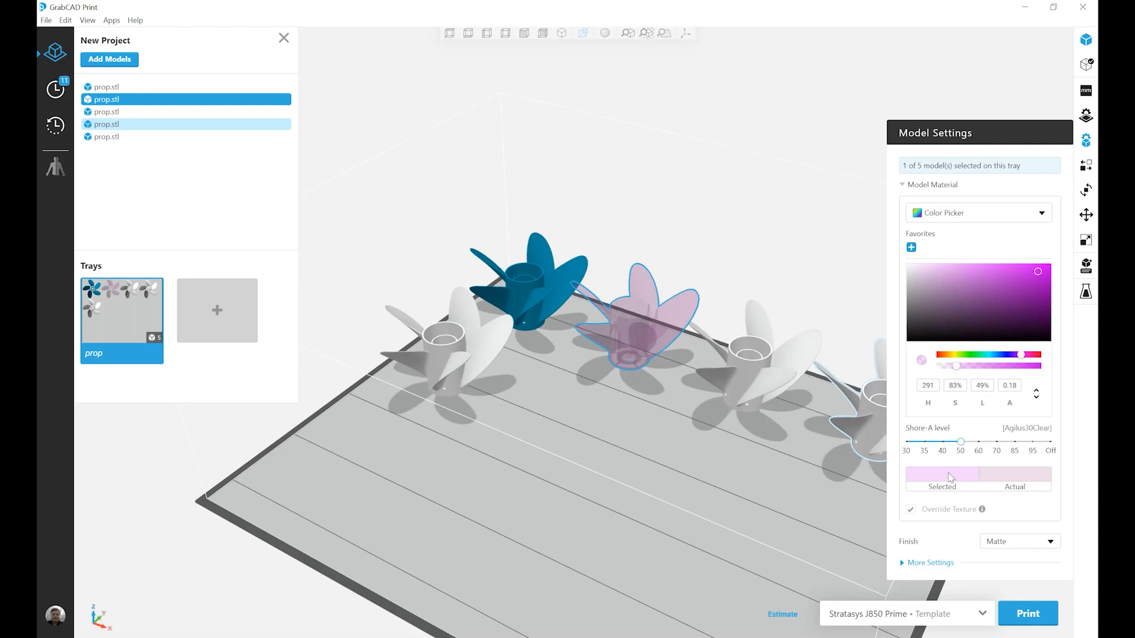
mouse_move(984, 496)
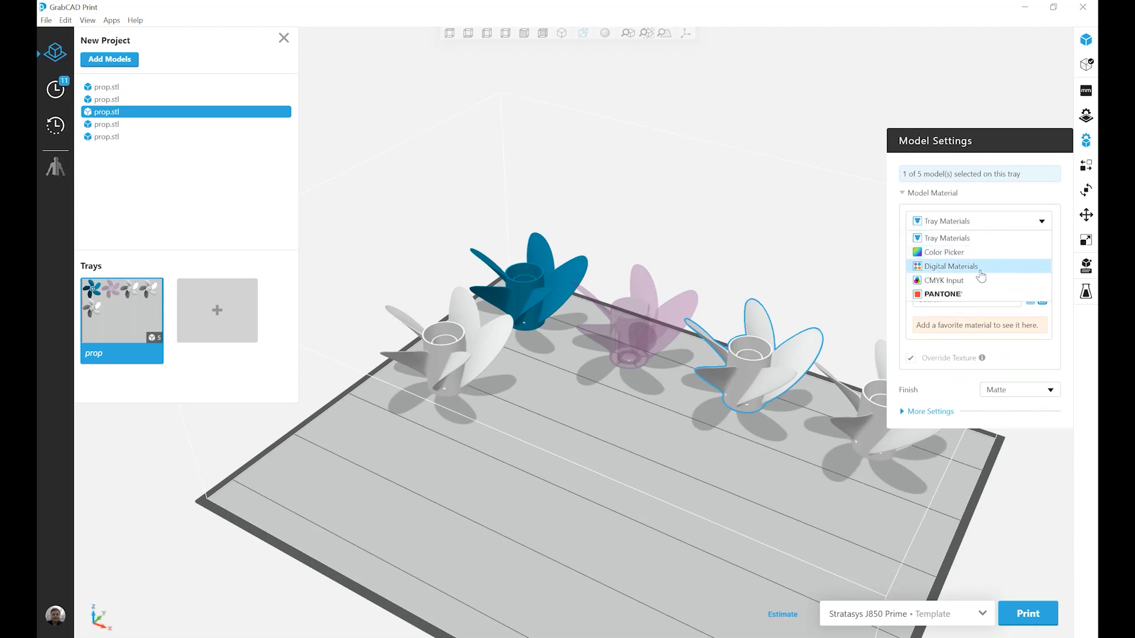
- Switch the third propeller's material source to Digital Materials
click(950, 266)
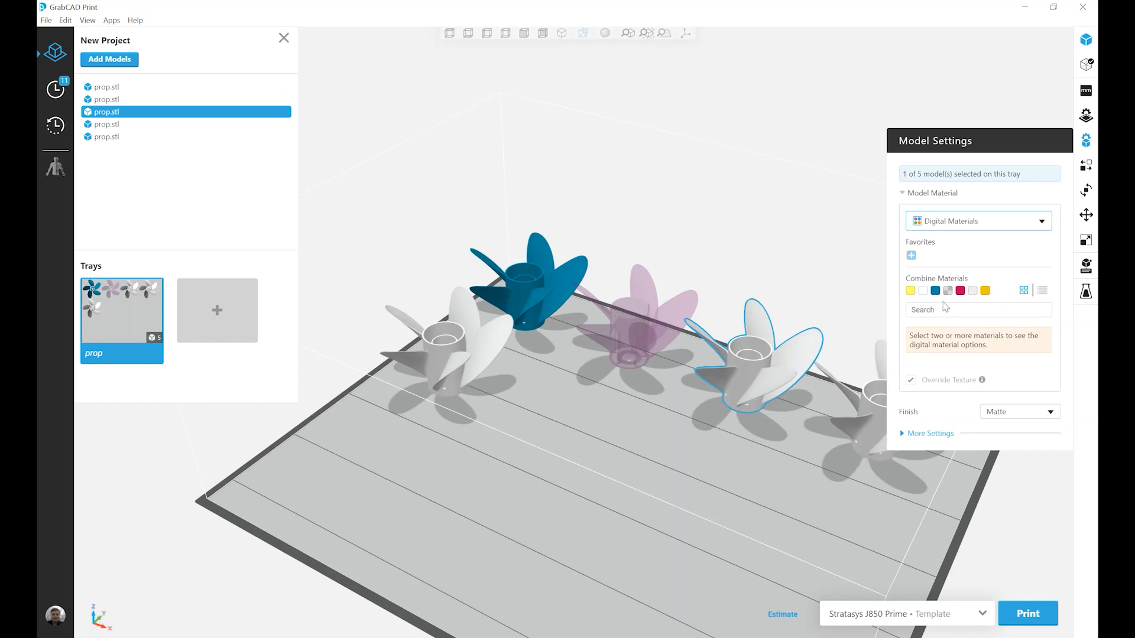
mouse_move(936, 290)
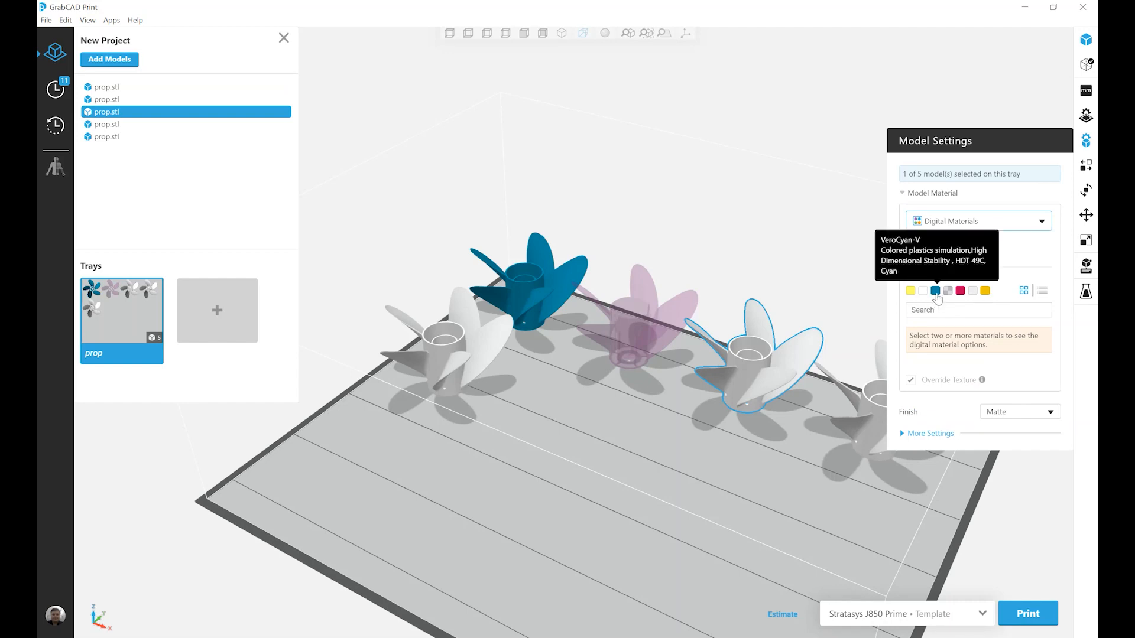
mouse_move(961, 290)
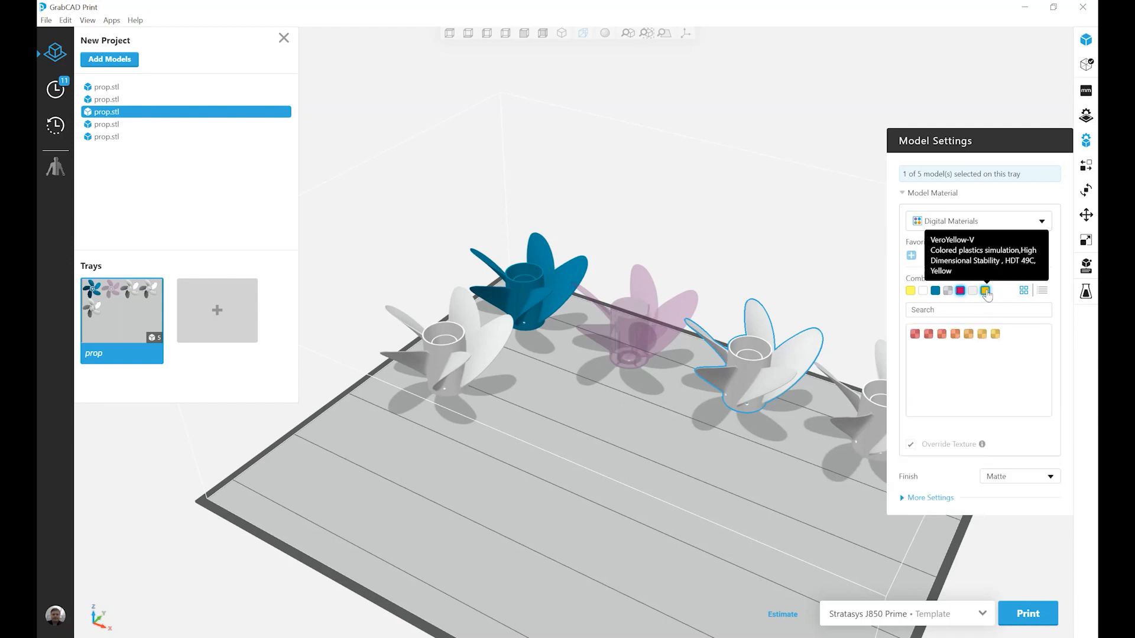
mouse_move(915, 351)
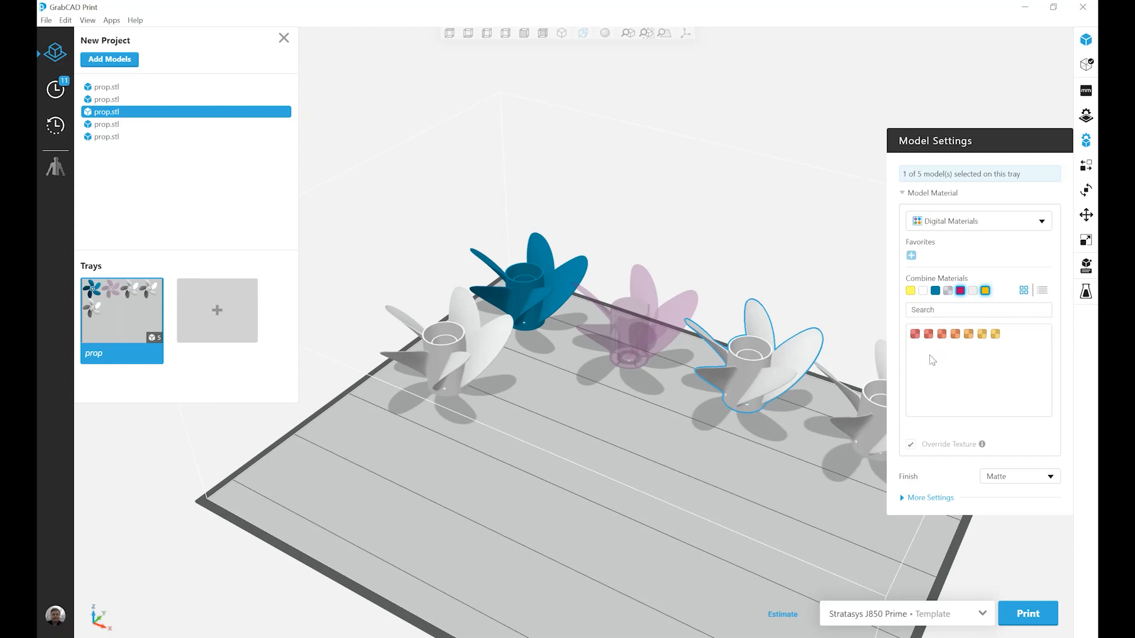
mouse_move(918, 352)
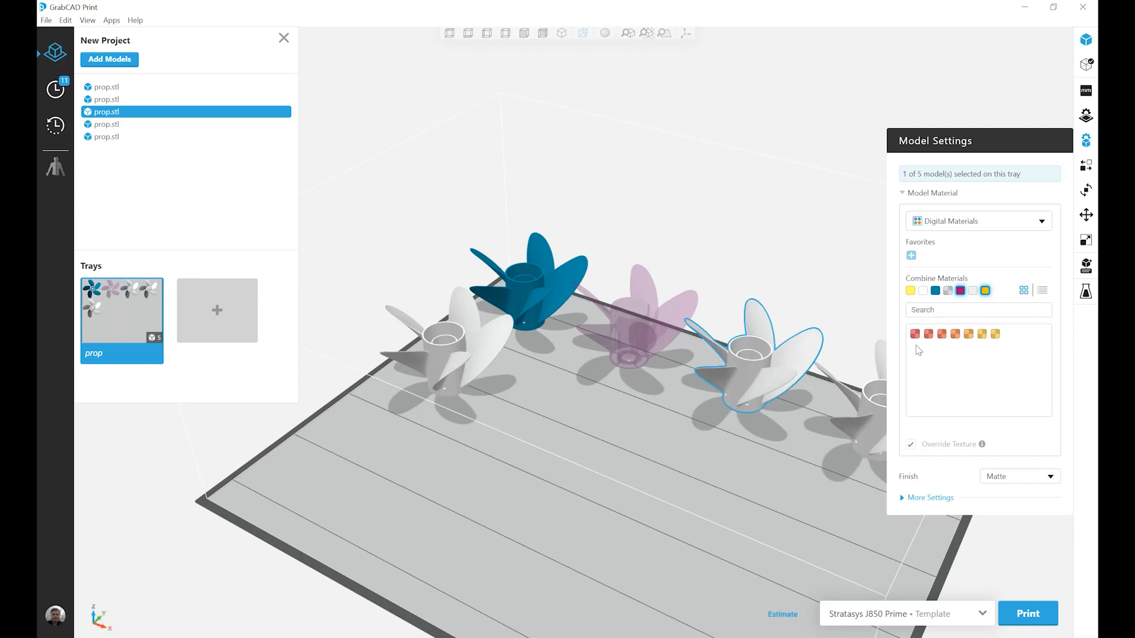
mouse_move(915, 334)
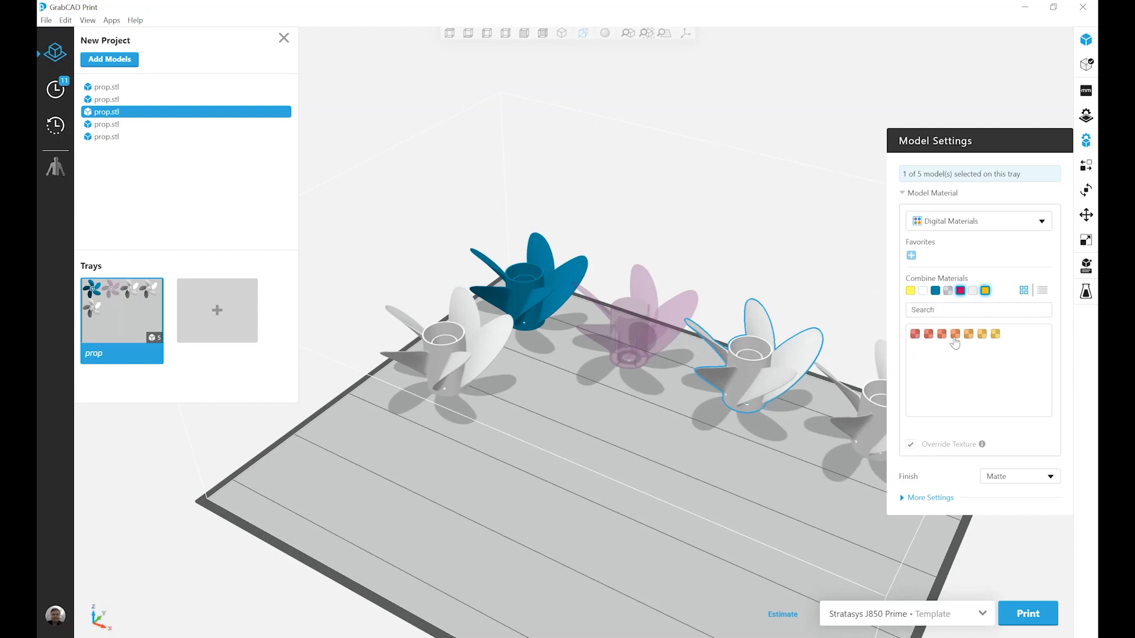
mouse_move(955, 334)
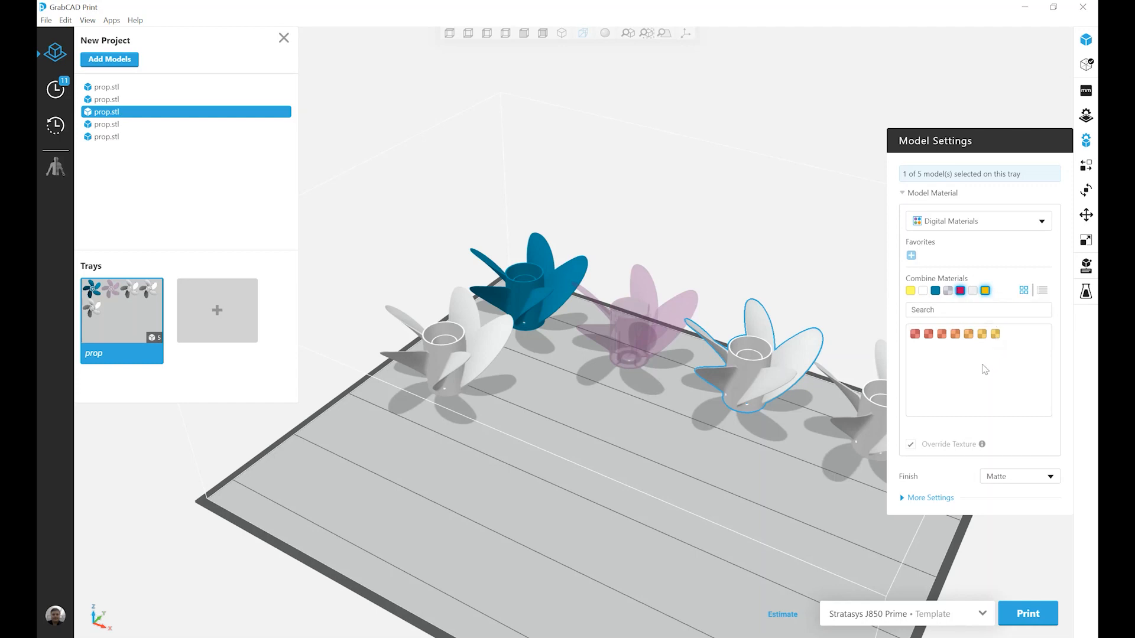
mouse_move(968, 334)
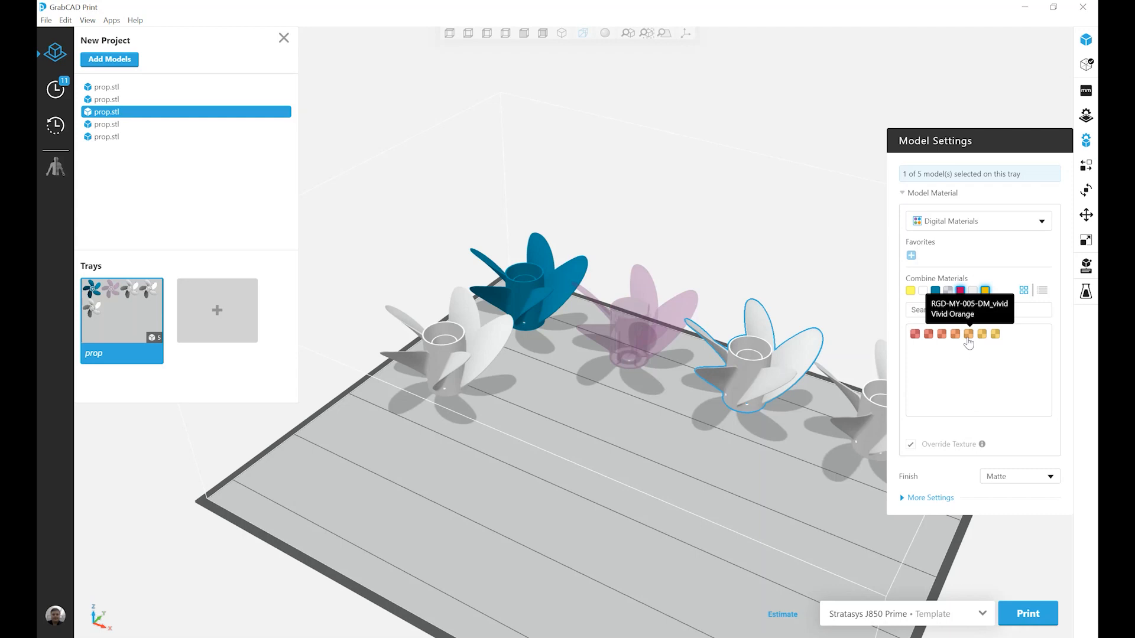
mouse_move(969, 342)
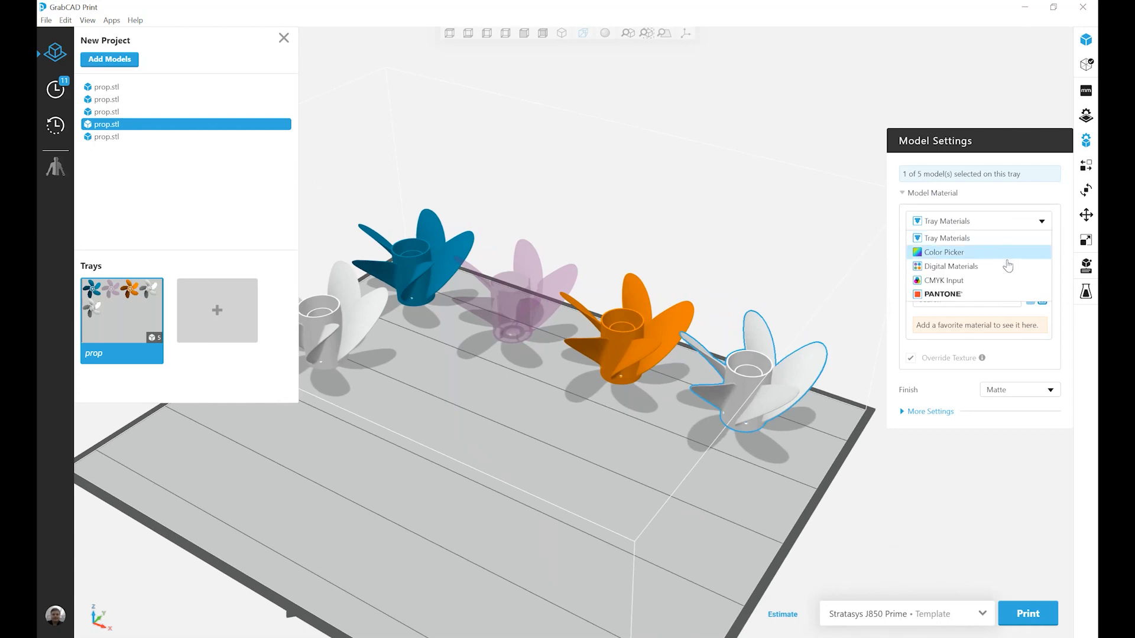
- Set the right-end propeller's Model Material source to CMYK Input
click(946, 280)
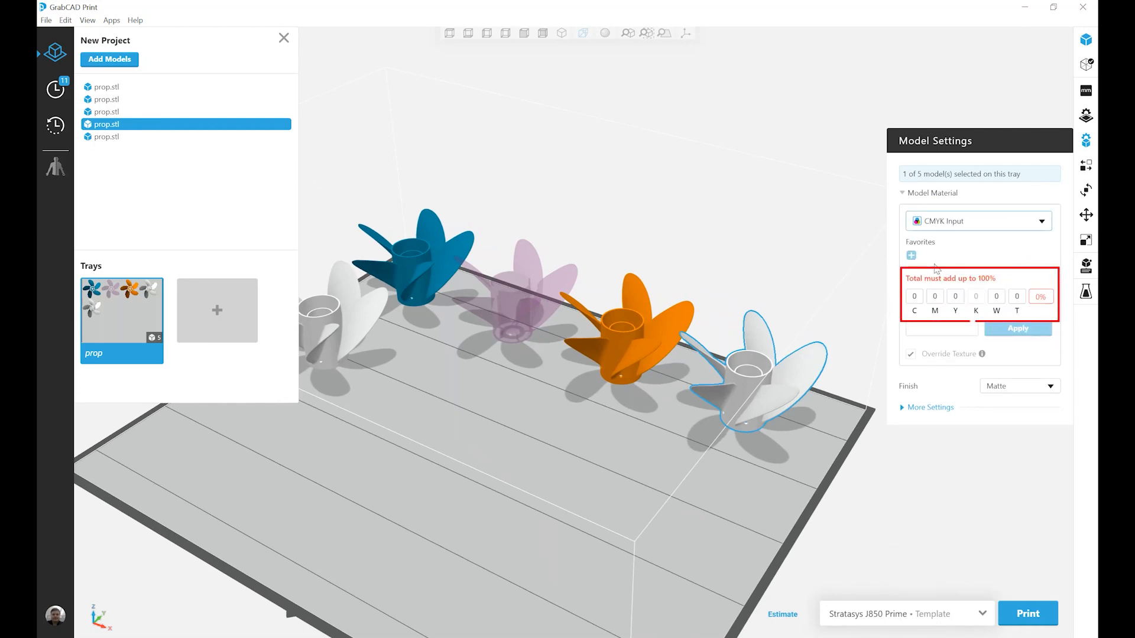
mouse_move(914, 310)
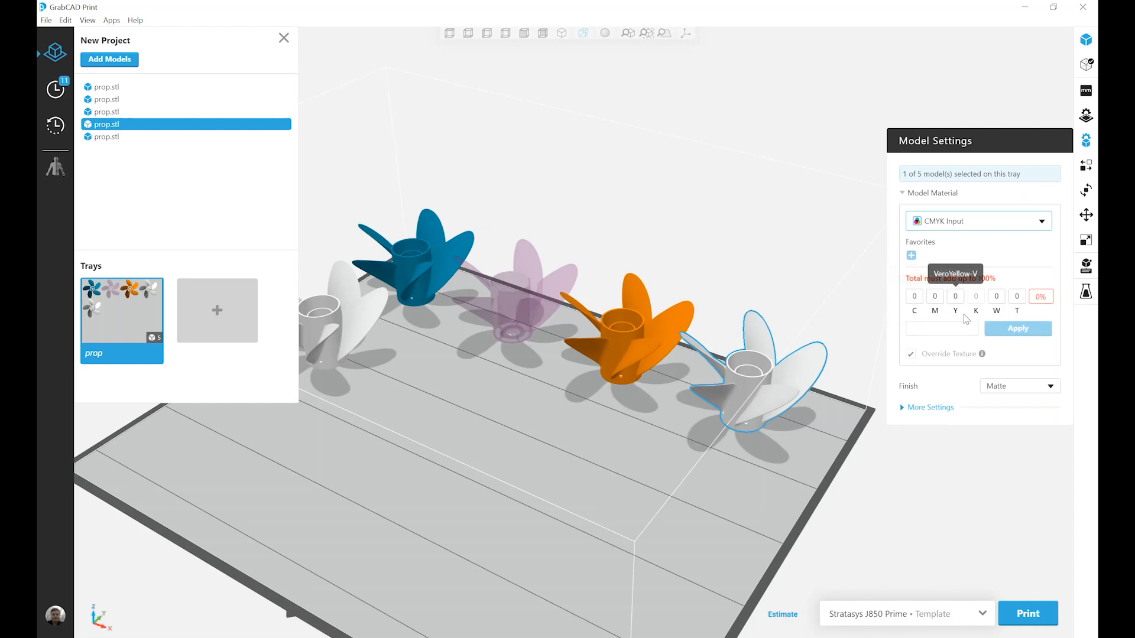
mouse_move(1016, 319)
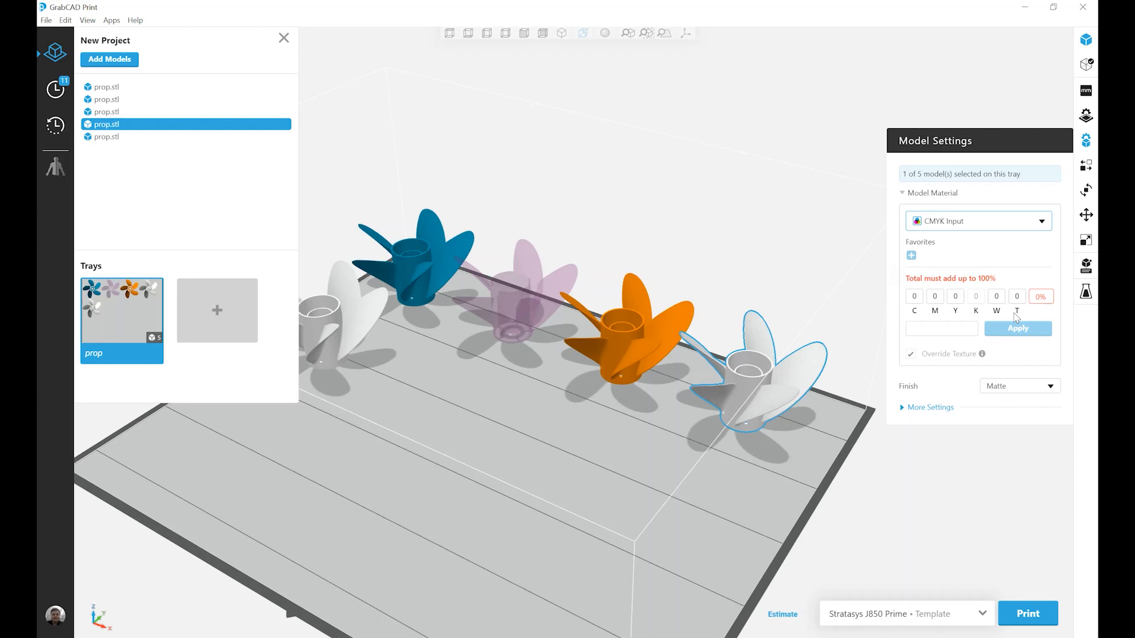
mouse_move(915, 319)
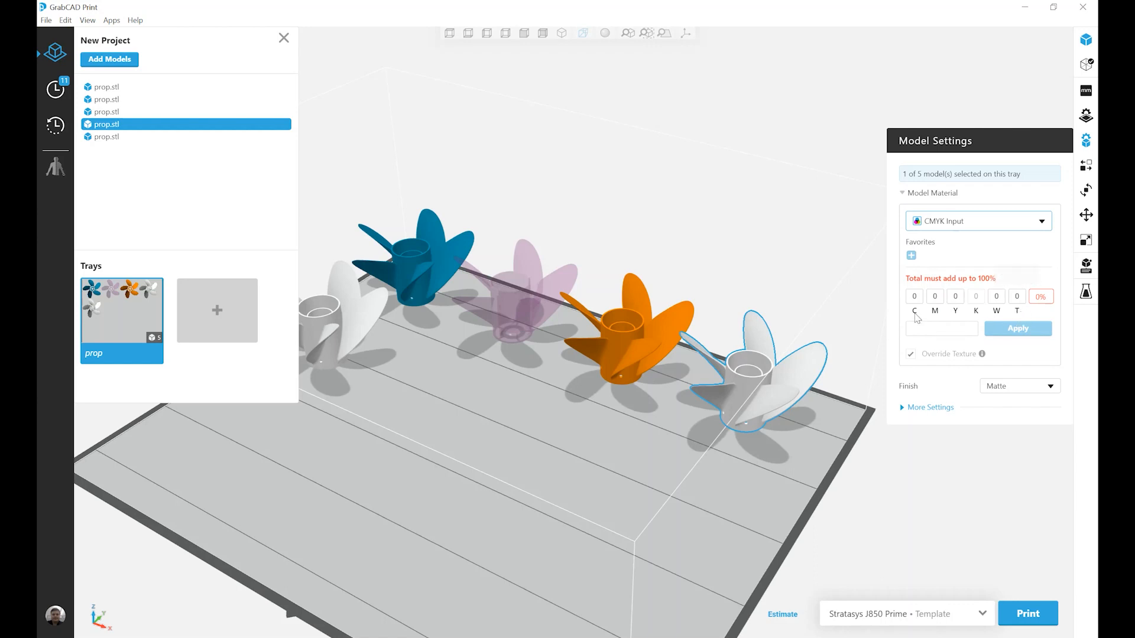
mouse_move(947, 330)
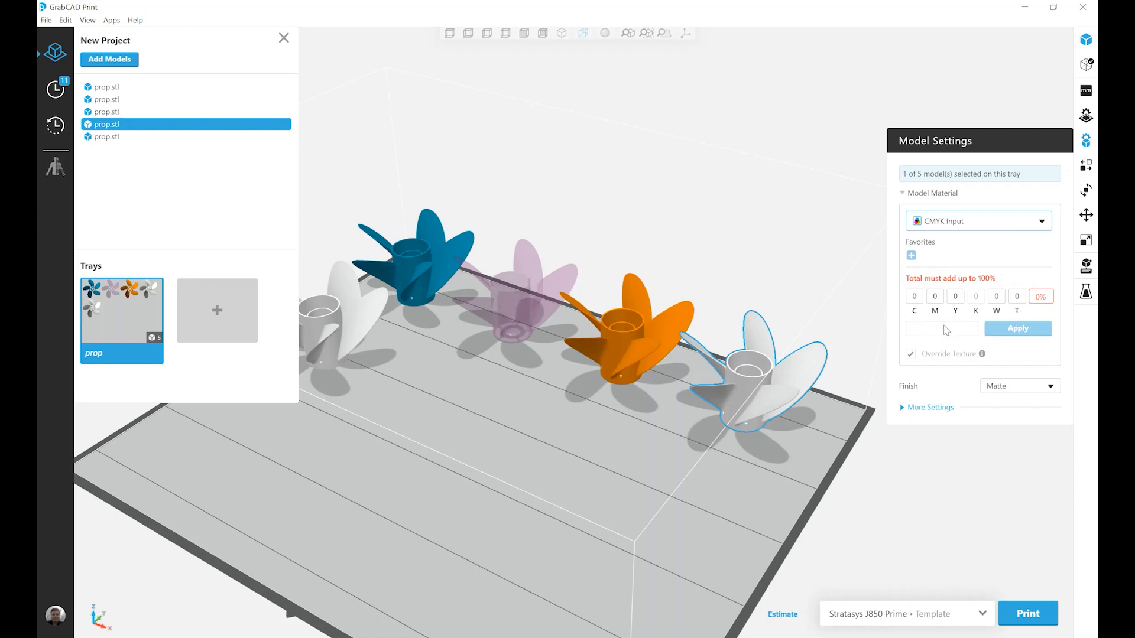
mouse_move(914, 304)
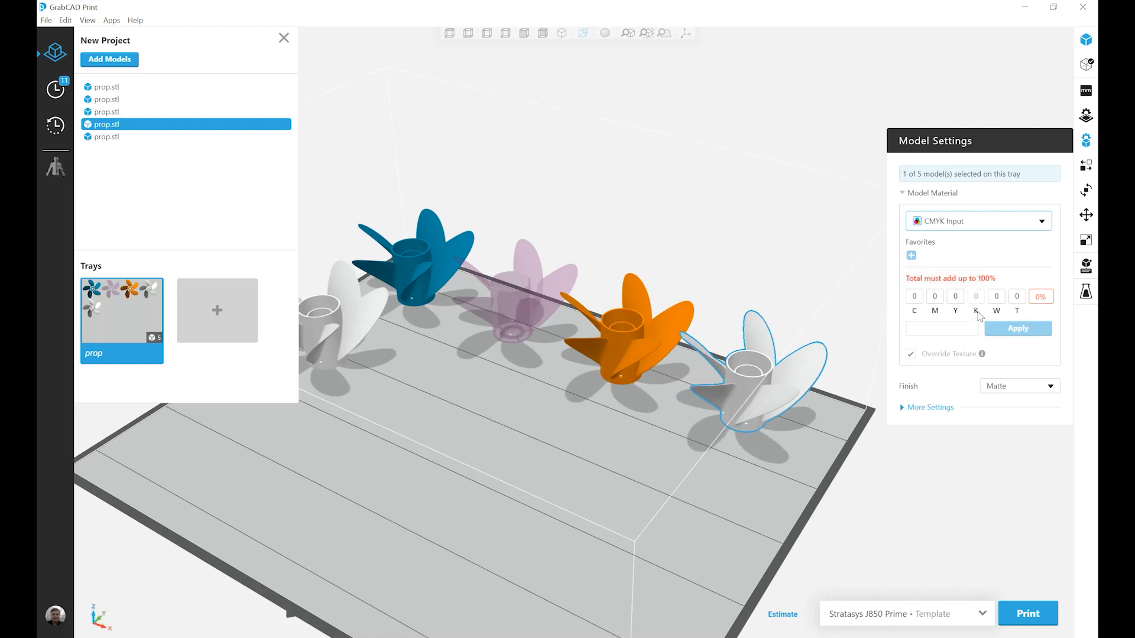
mouse_move(976, 312)
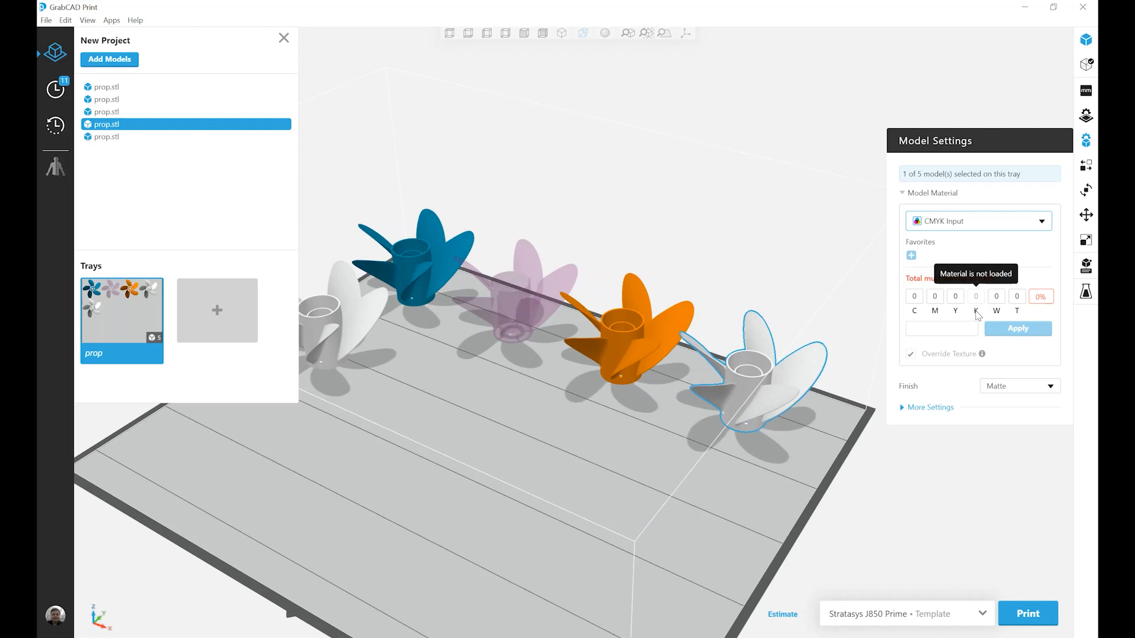
mouse_move(997, 311)
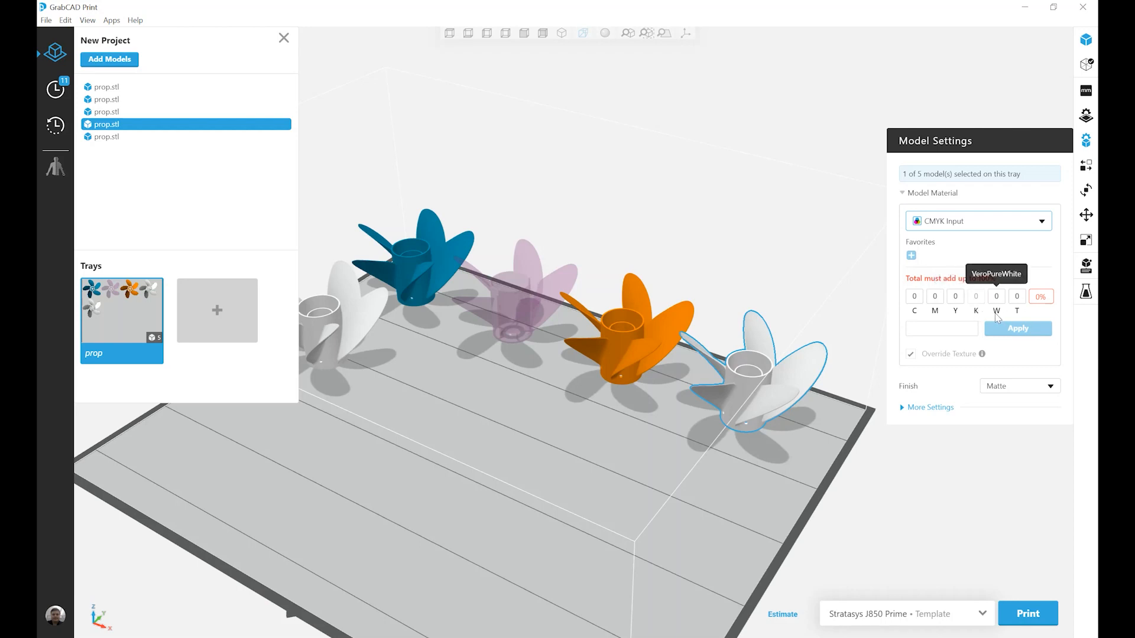
mouse_move(1022, 317)
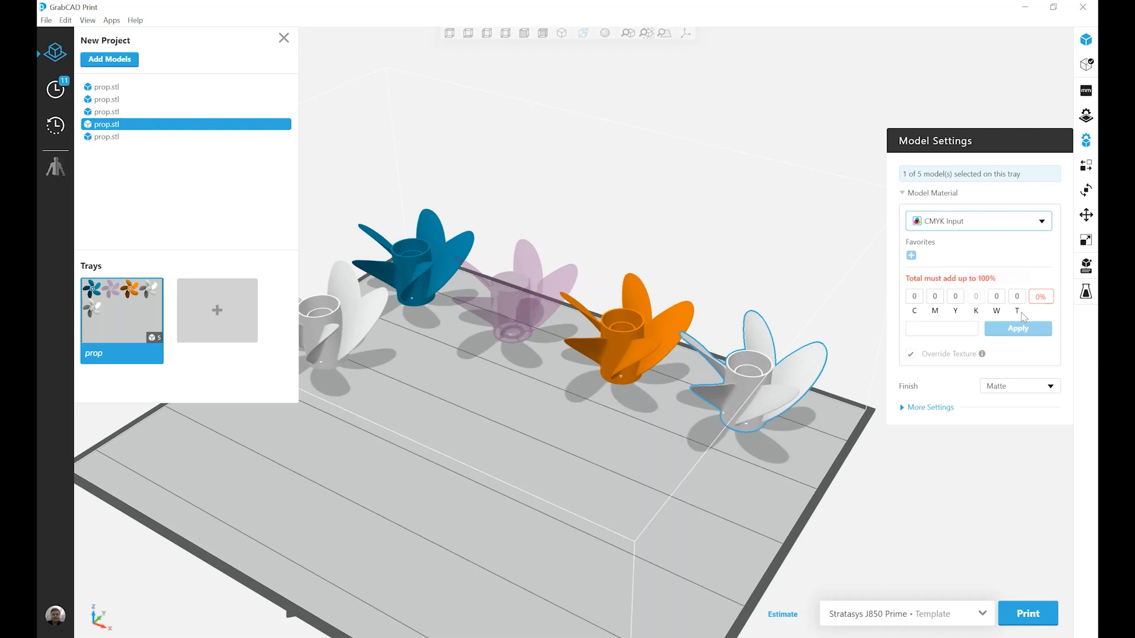
mouse_move(1017, 310)
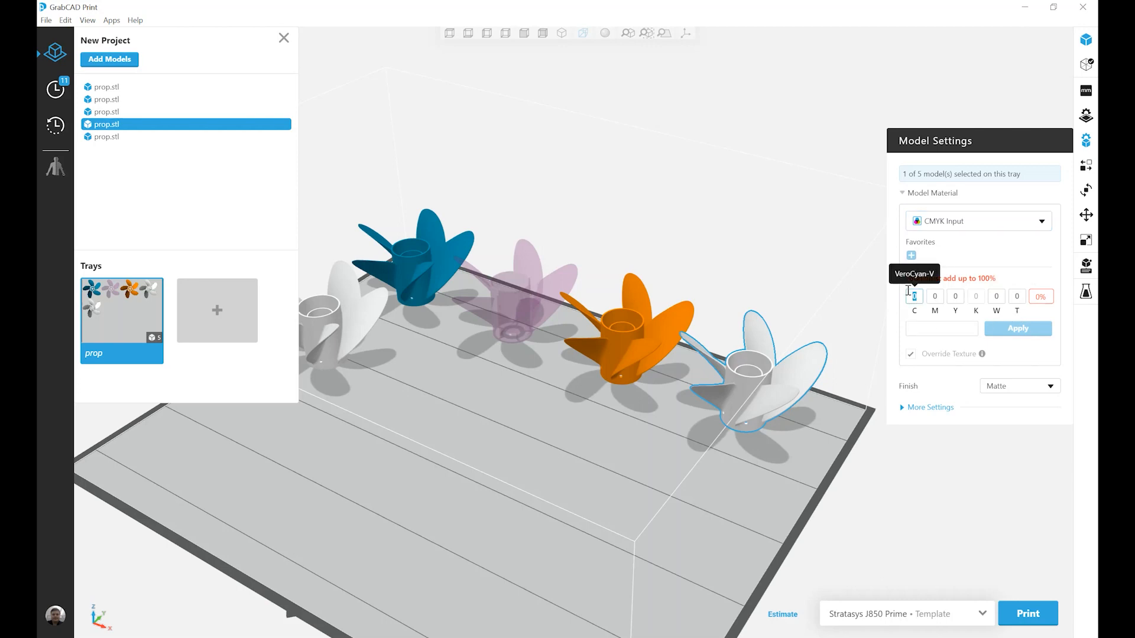
- Enter and apply CMYK values 15 C, 15 M, 30 Y, 20 W, 20 T
text(15)
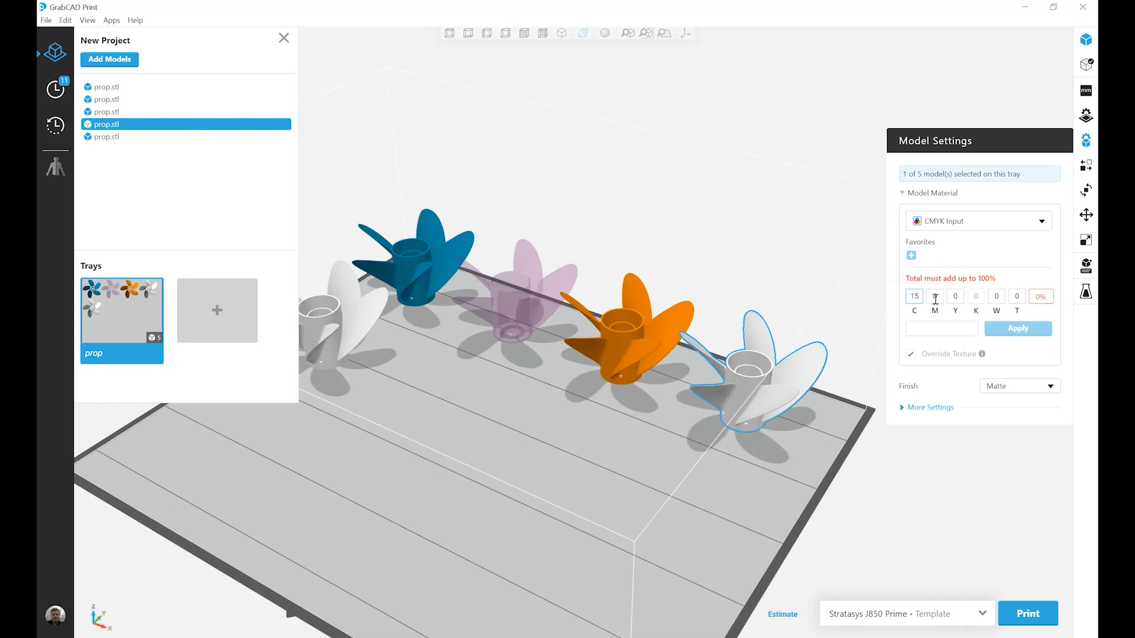
text(1)
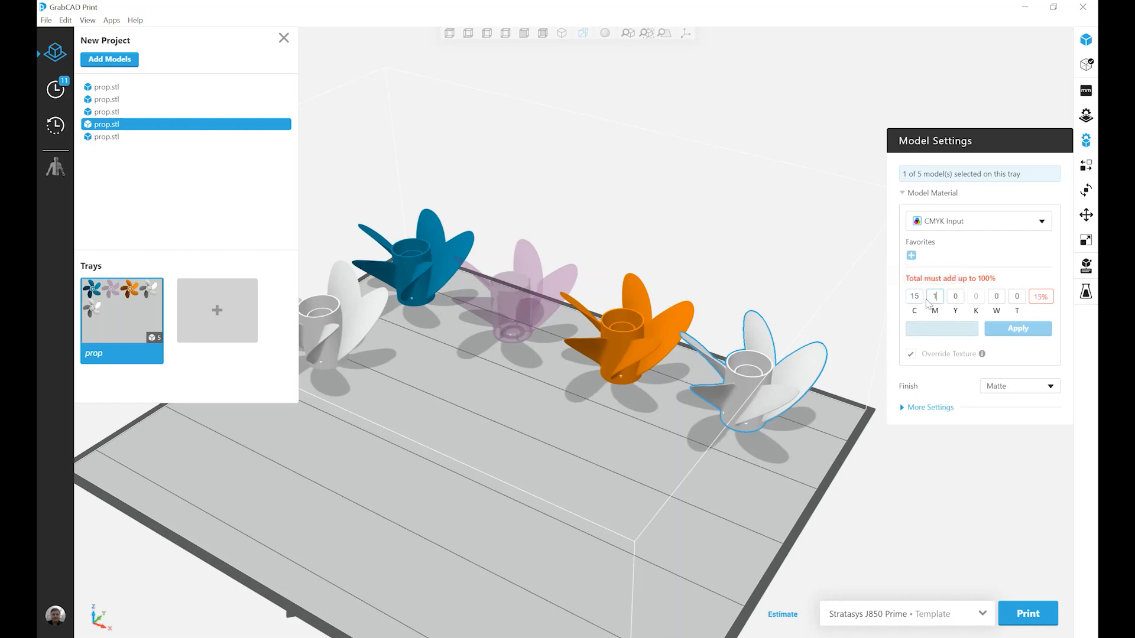
text(5)
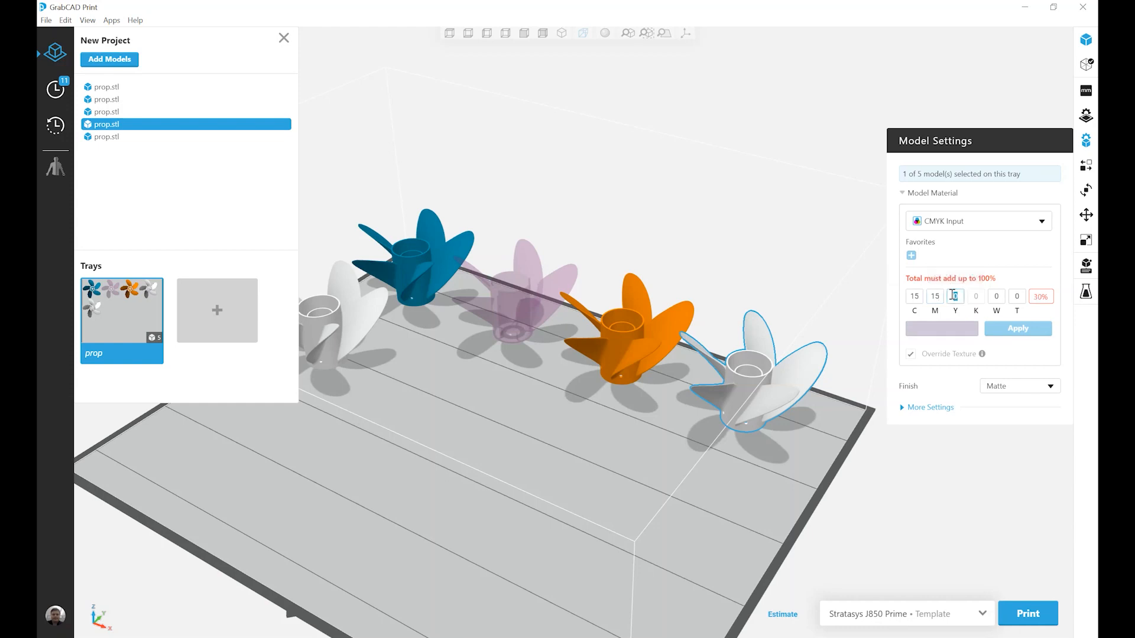
text(30)
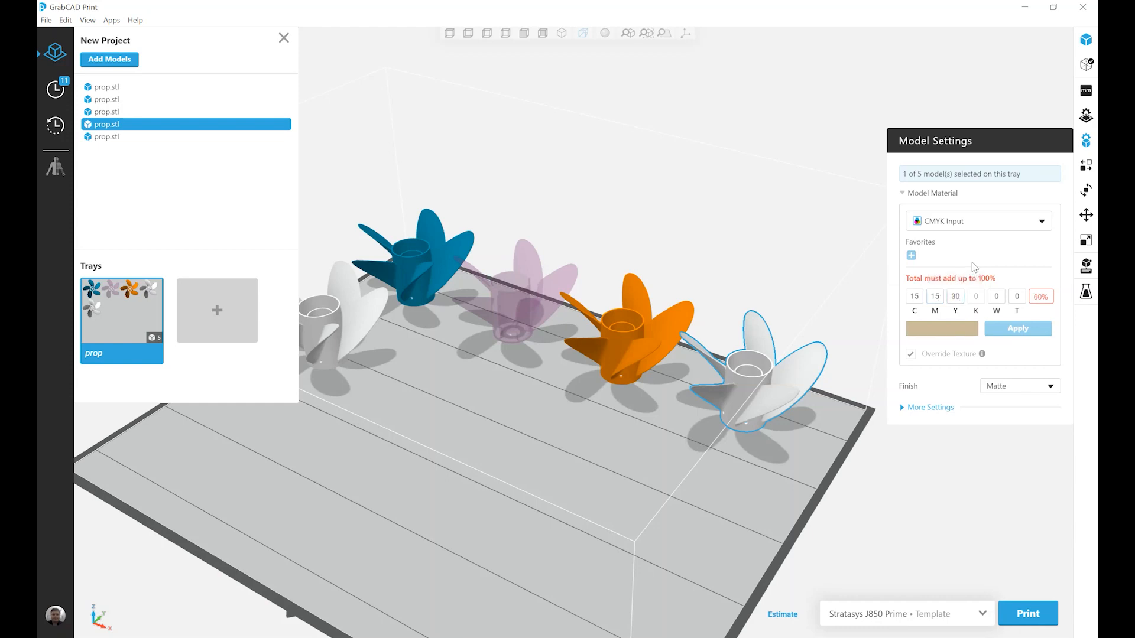
mouse_move(997, 297)
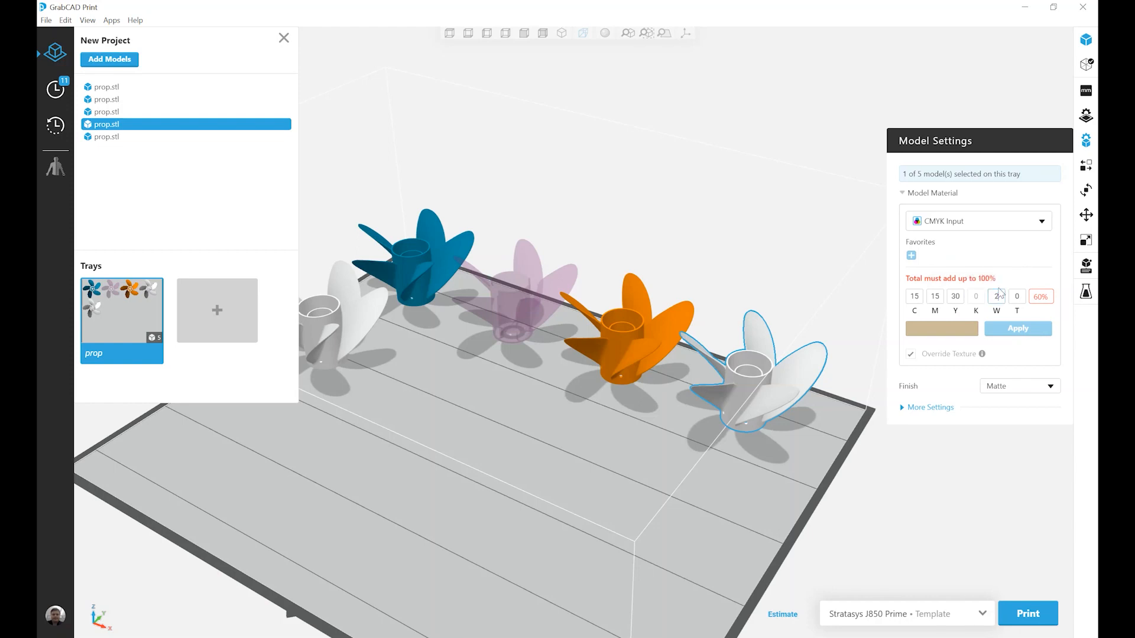
text(20)
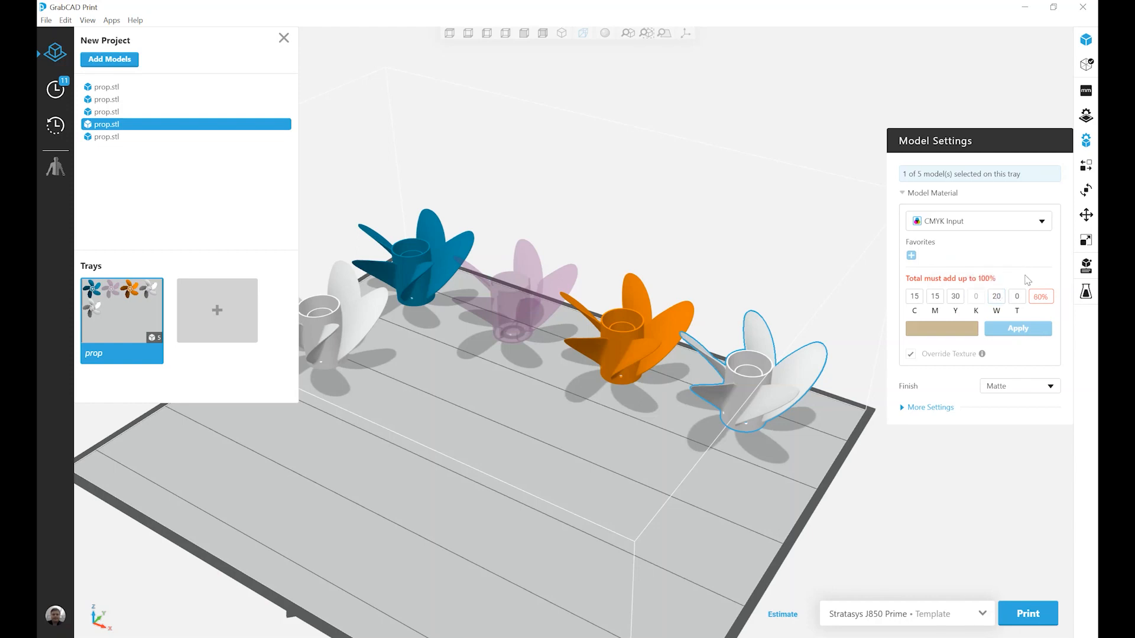
click(1017, 297)
text(20)
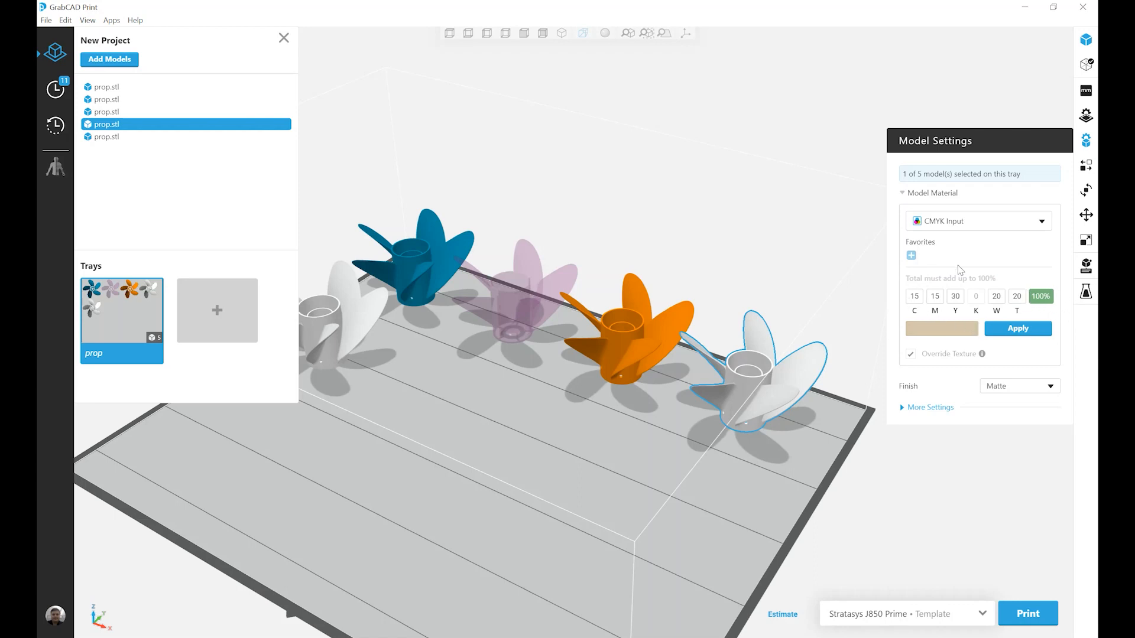
mouse_move(982, 280)
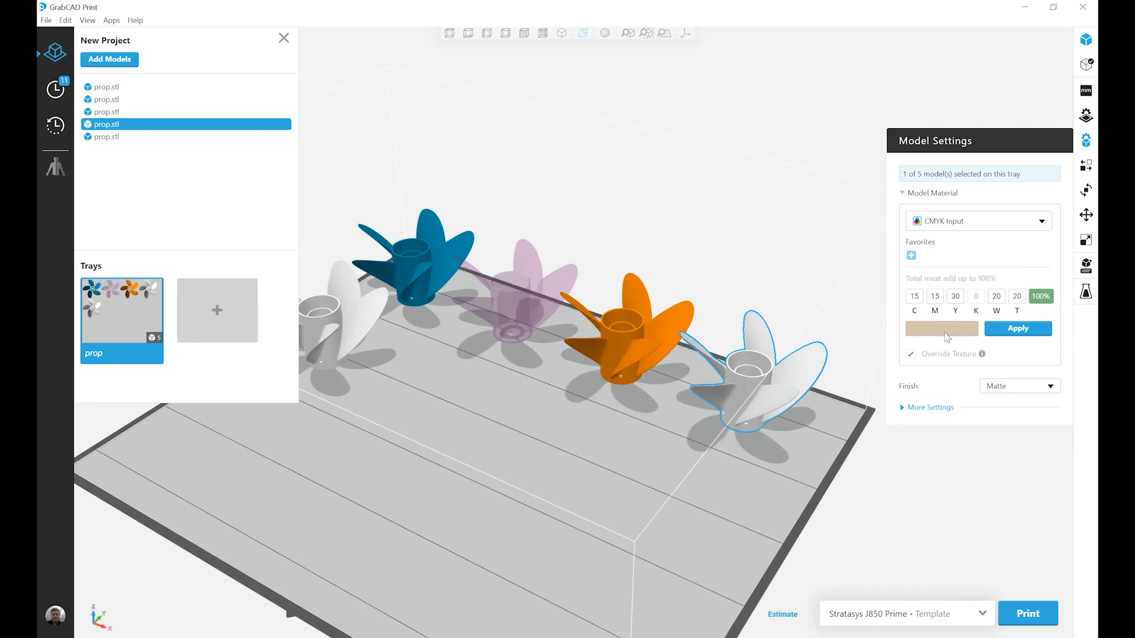
mouse_move(1027, 341)
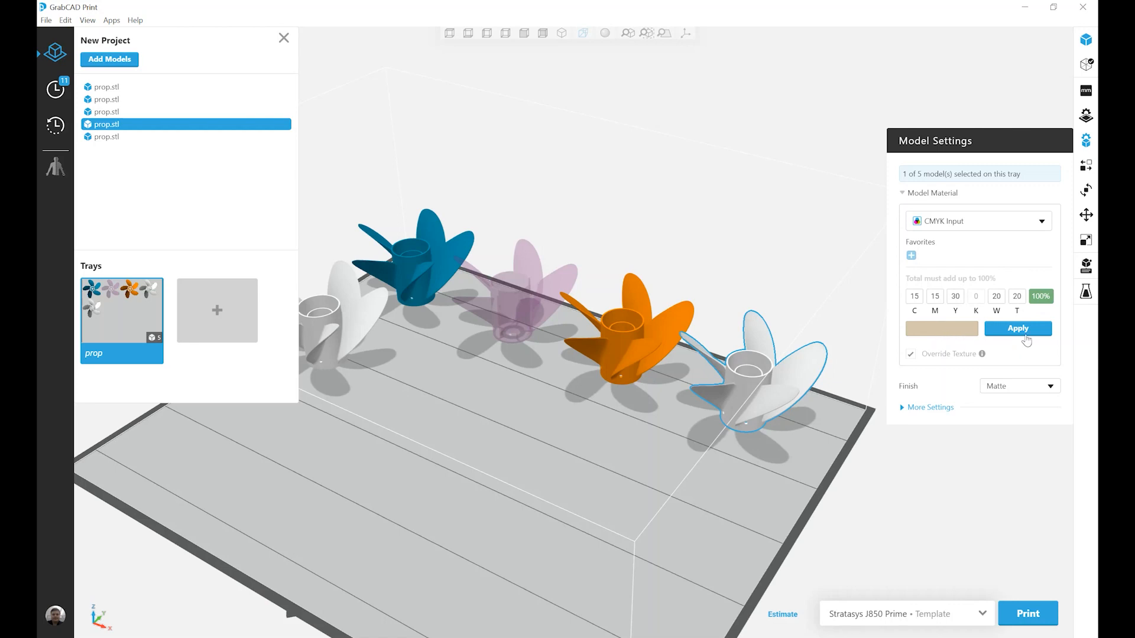
click(1018, 328)
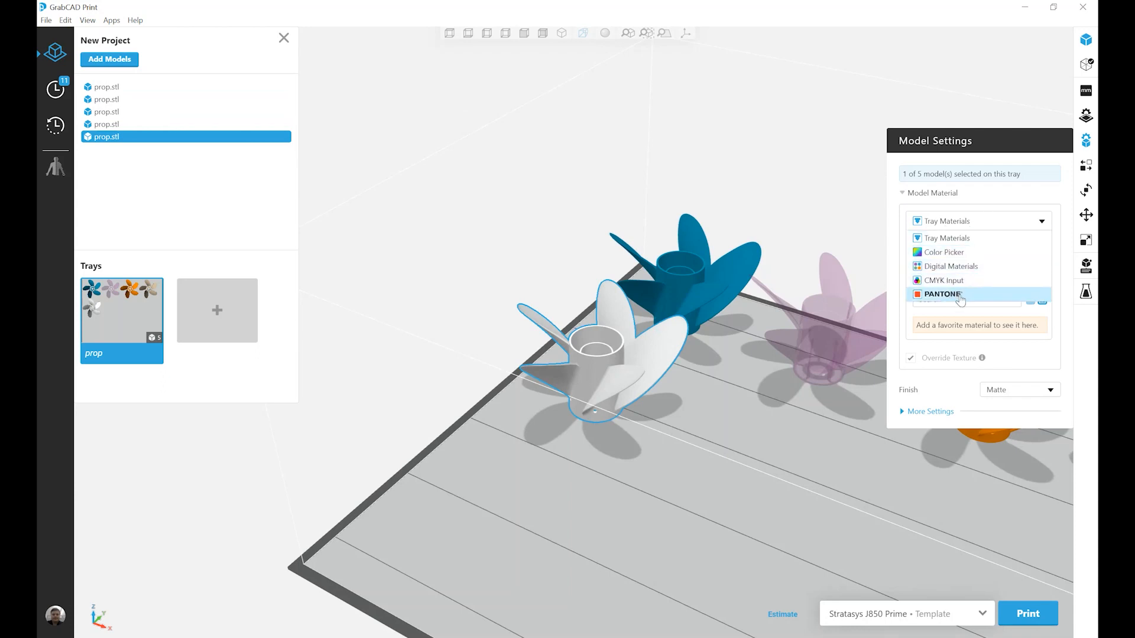
- Set the fifth propeller's material source to PANTONE with Solid Coated swatches
click(944, 294)
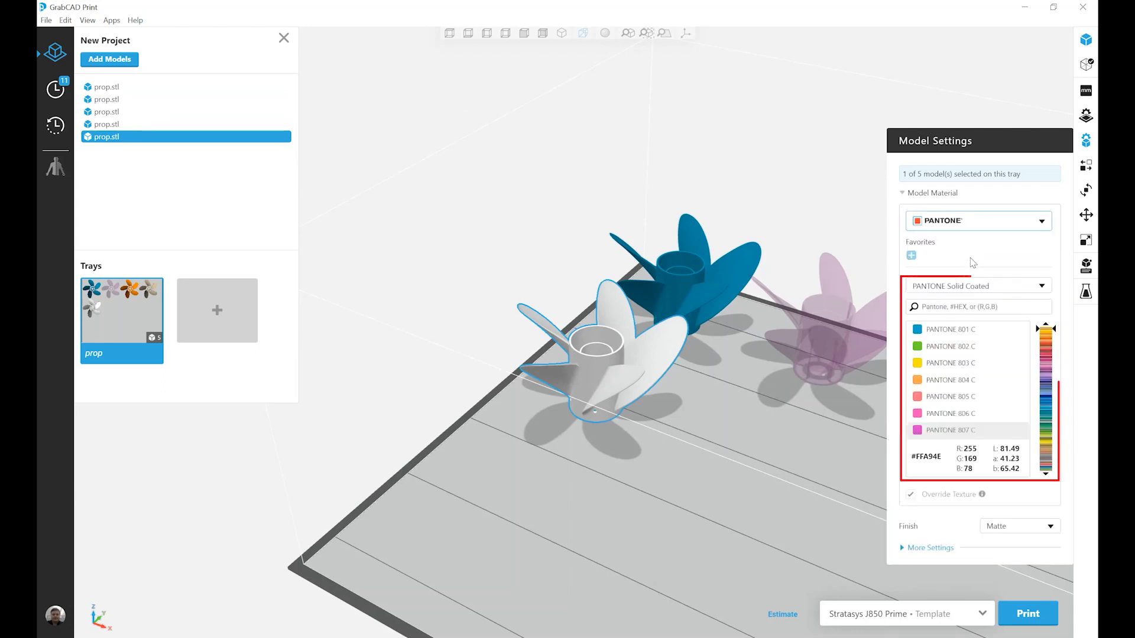
click(977, 307)
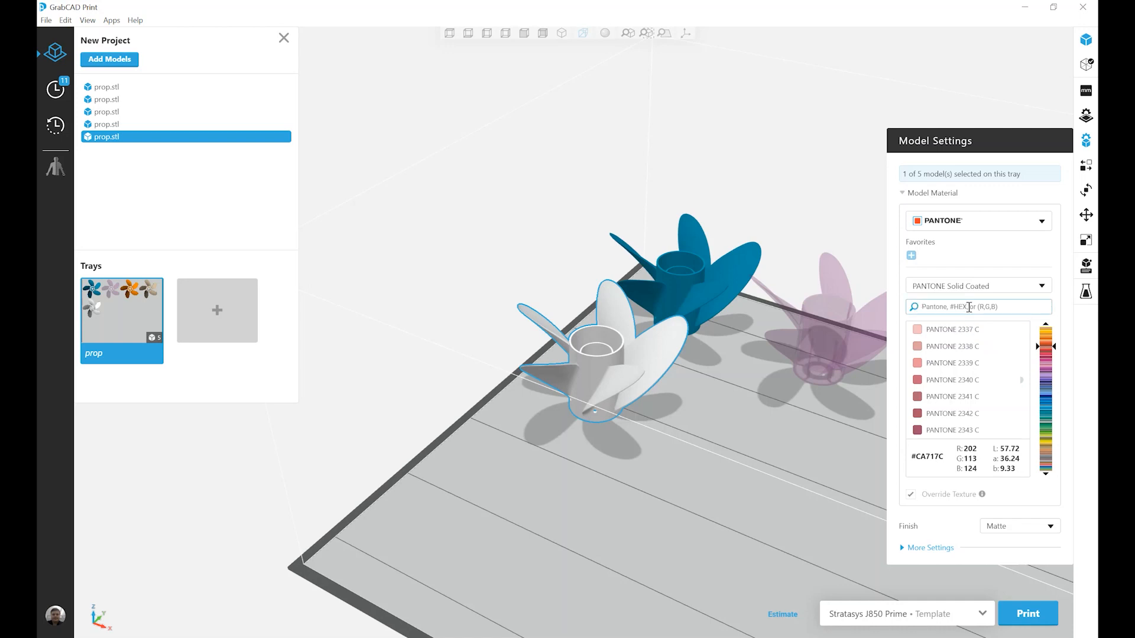
- Search the Pantone Solid Coated swatches for 2249
text(2249)
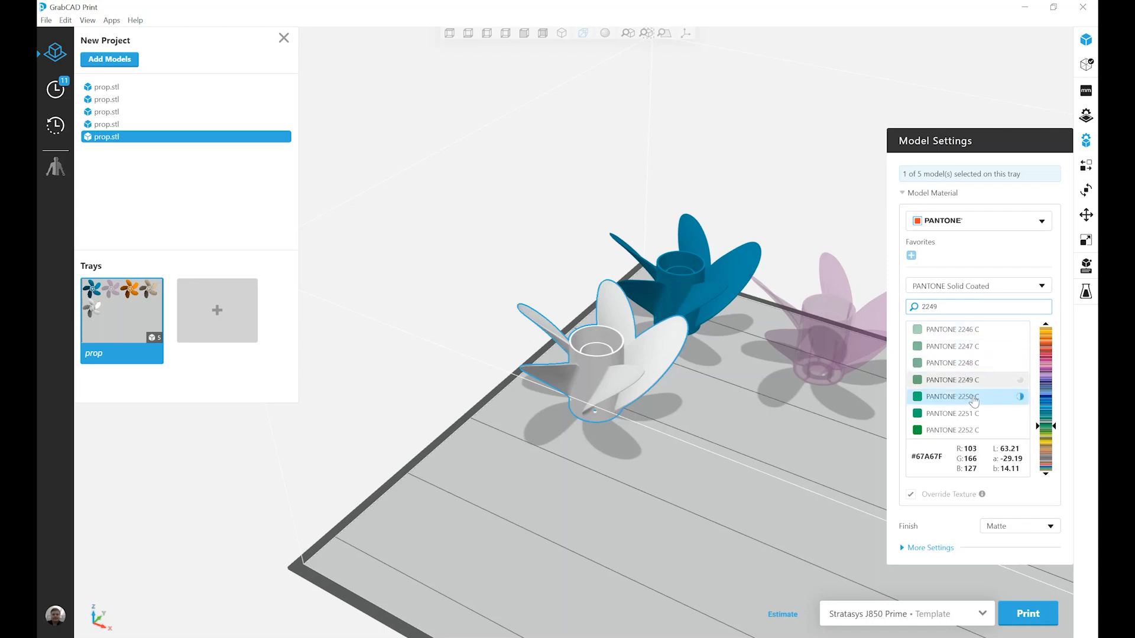
mouse_move(1021, 396)
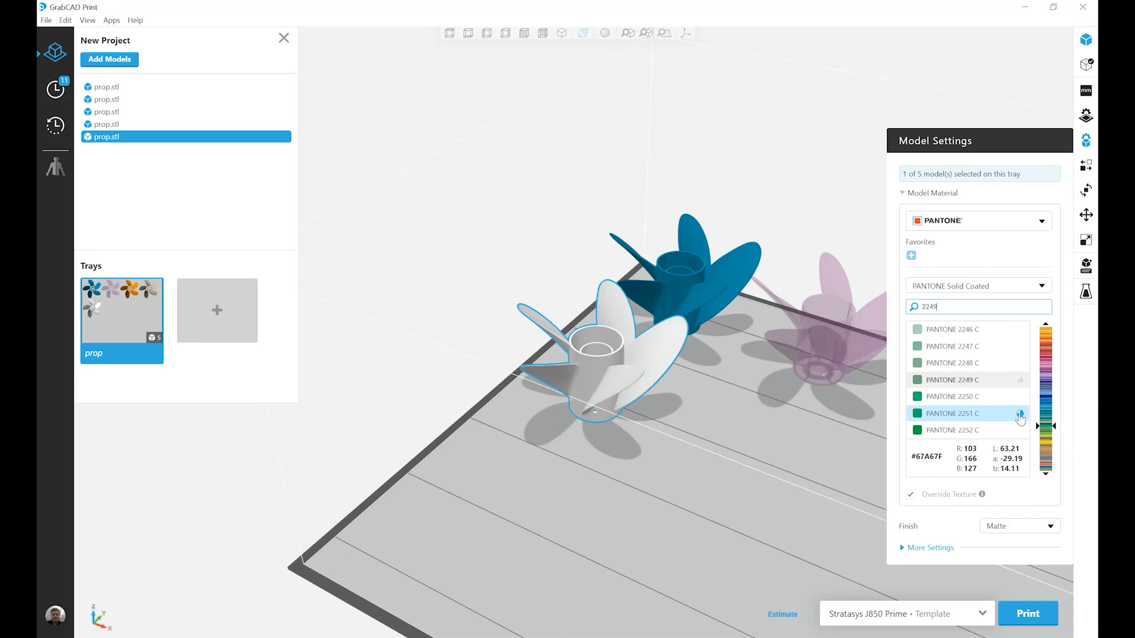
mouse_move(1020, 415)
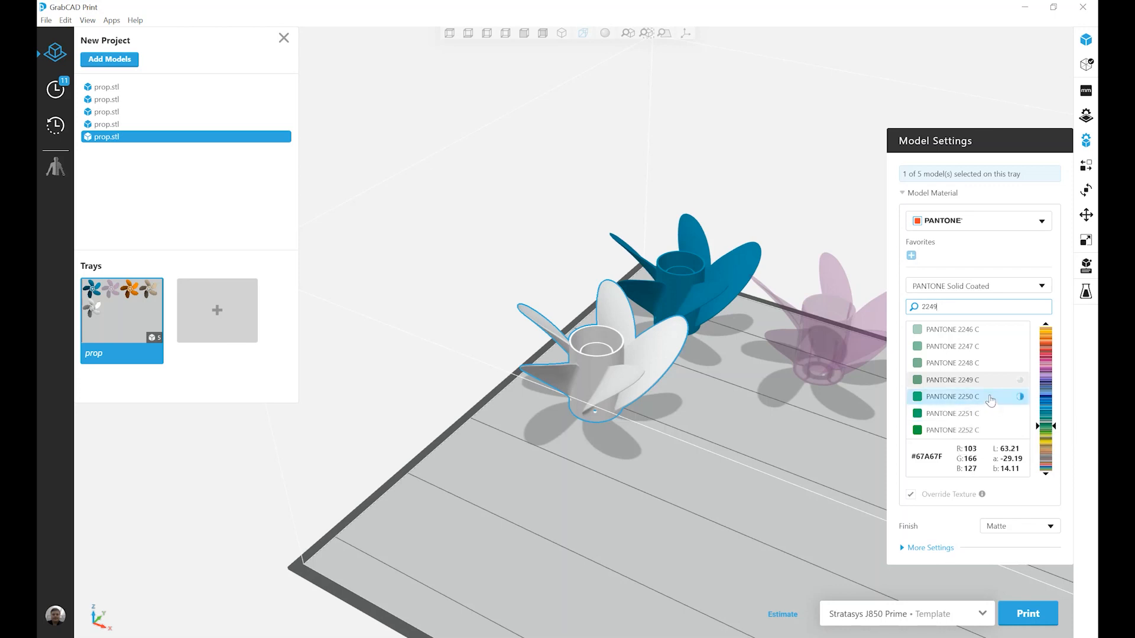
mouse_move(1021, 396)
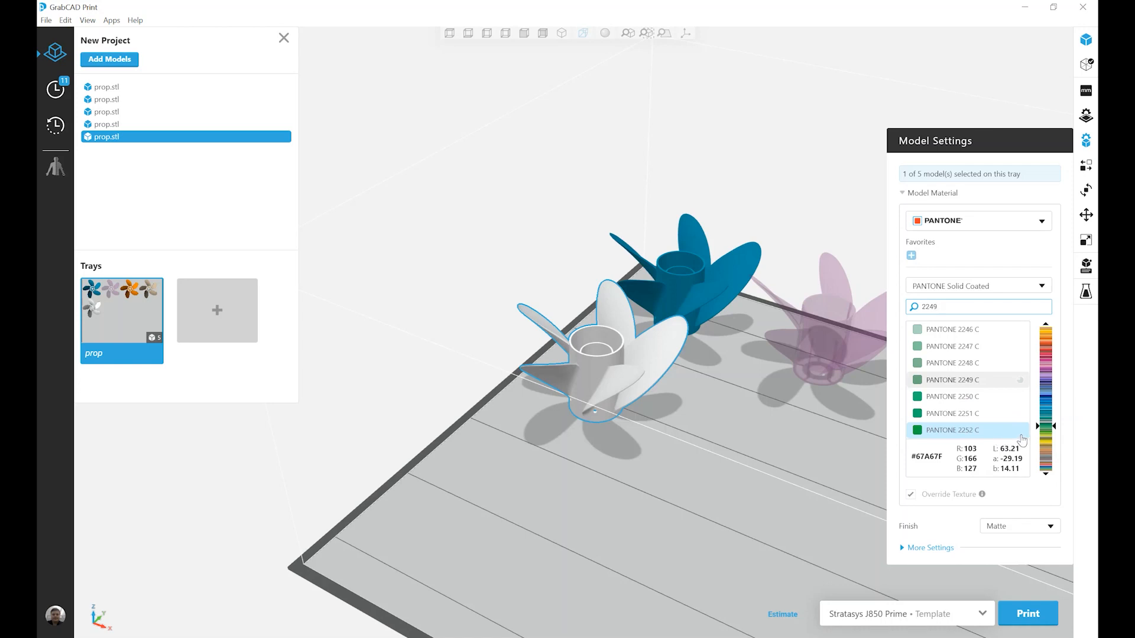
mouse_move(1021, 432)
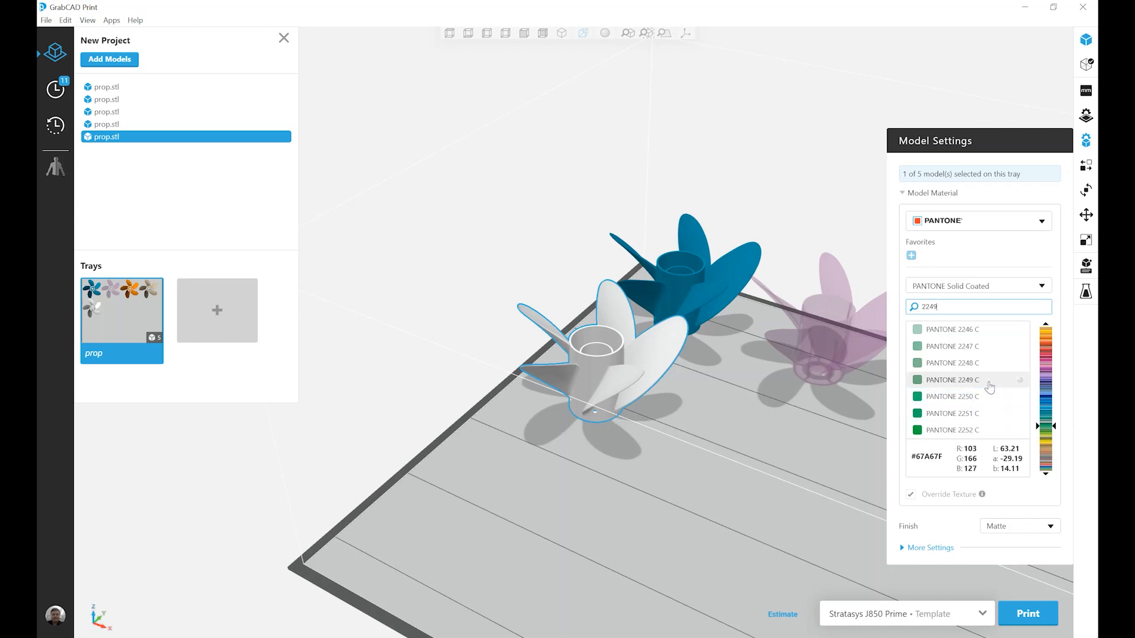
- Apply PANTONE 2249 C to the fifth propeller
click(952, 379)
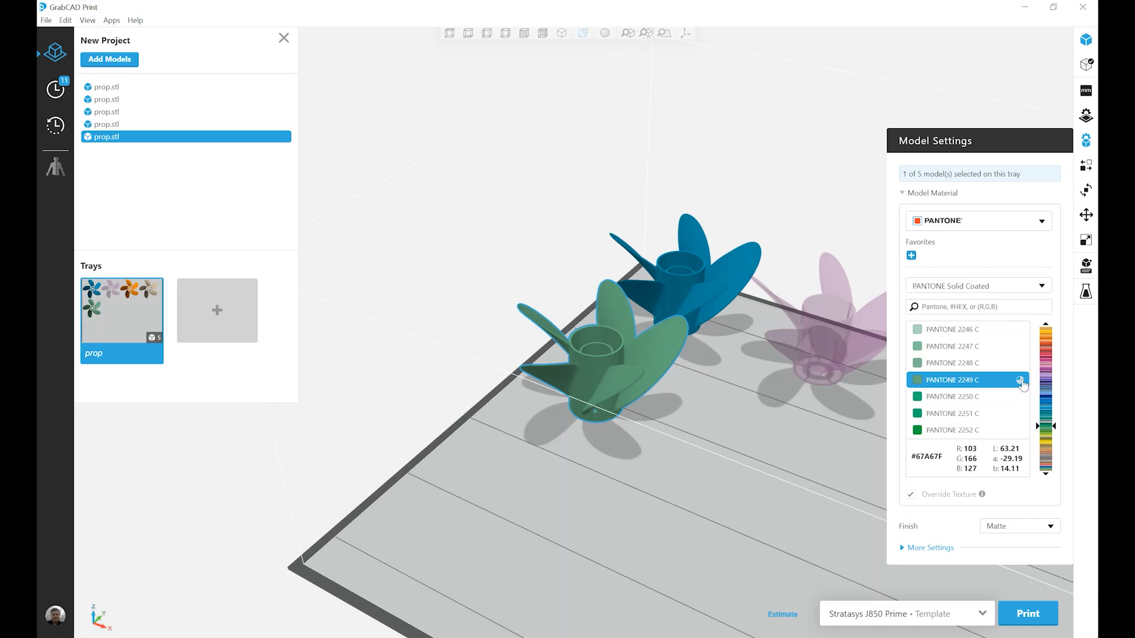
mouse_move(655, 384)
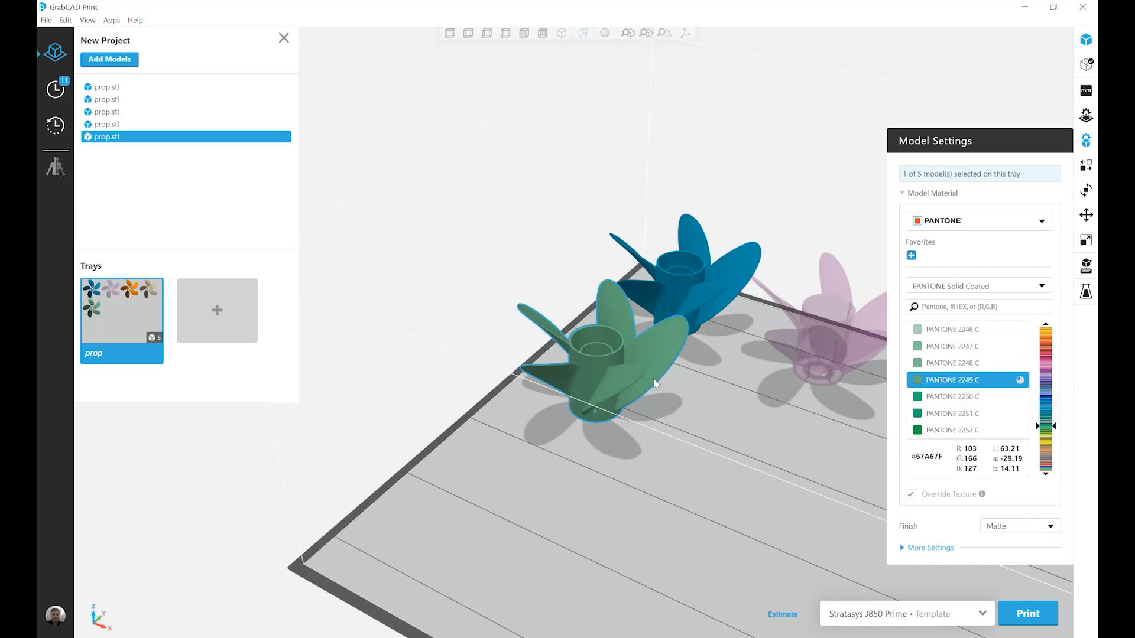